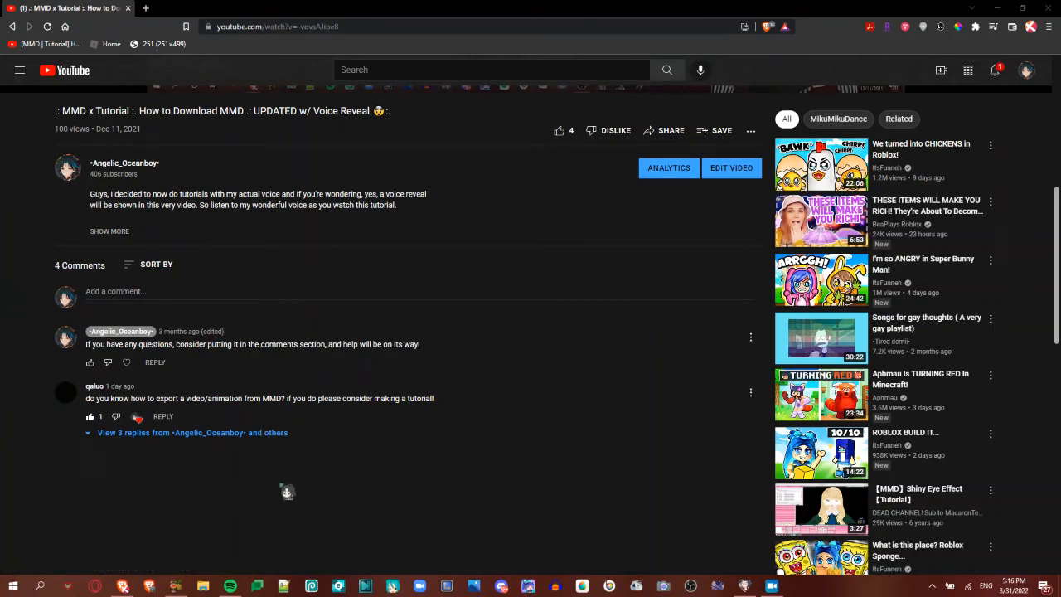
mouse_move(157, 448)
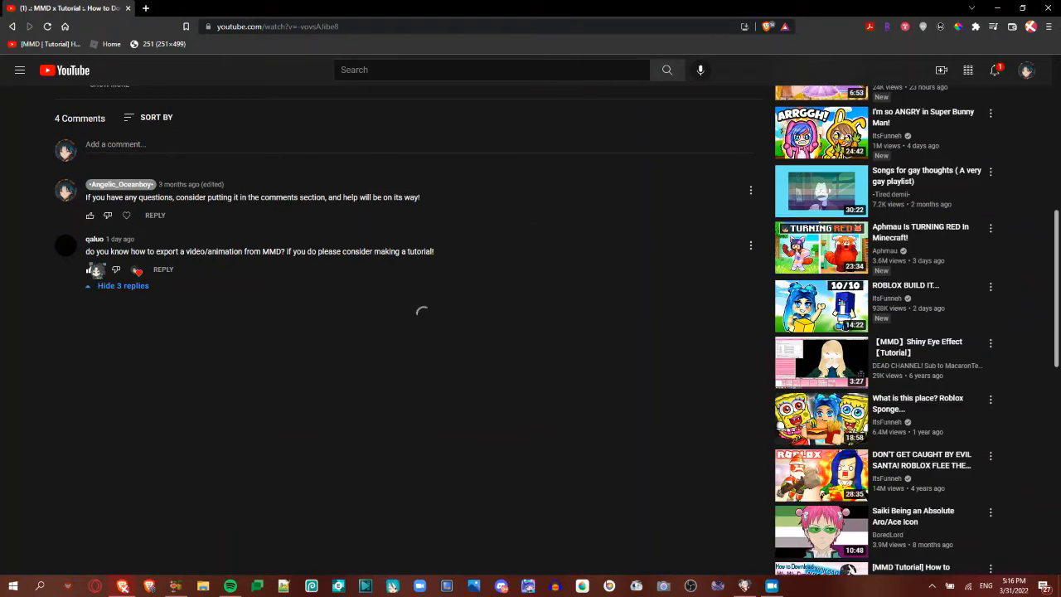
- Expand the three replies under the comment asking how to export video from MMD
click(90, 269)
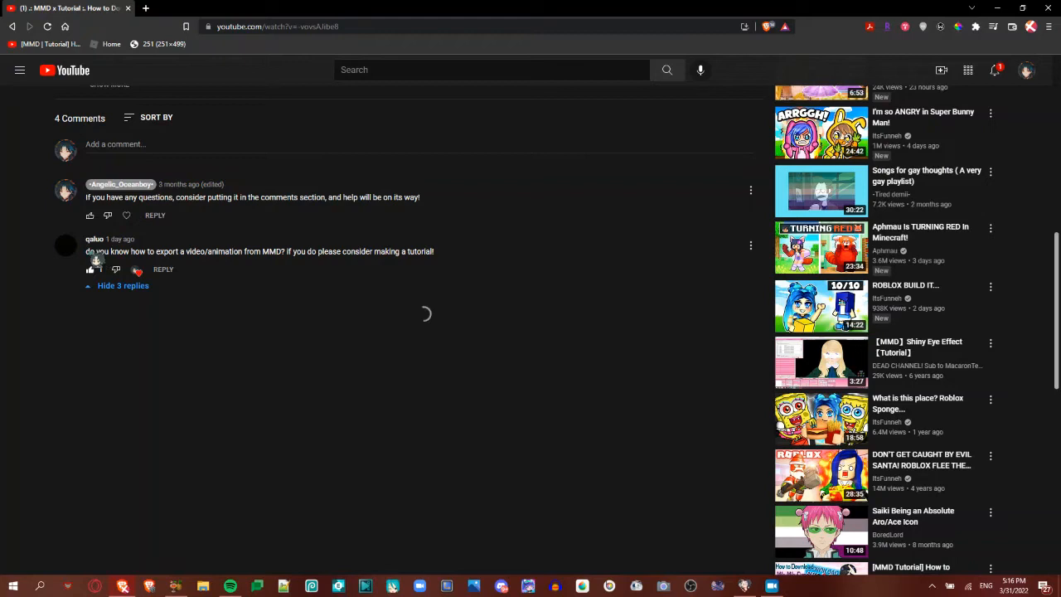
click(123, 285)
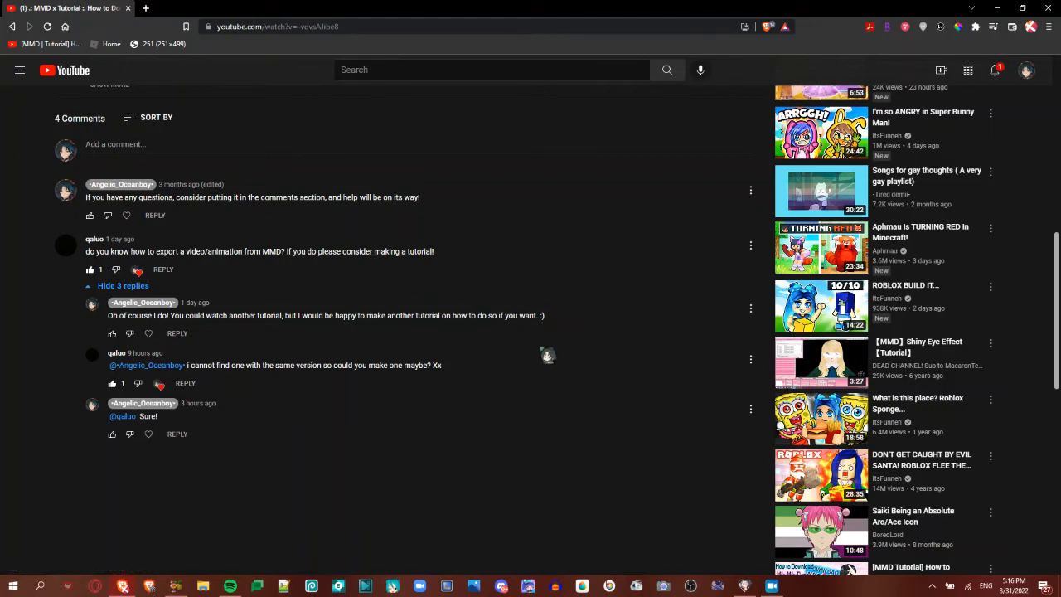
mouse_move(592, 360)
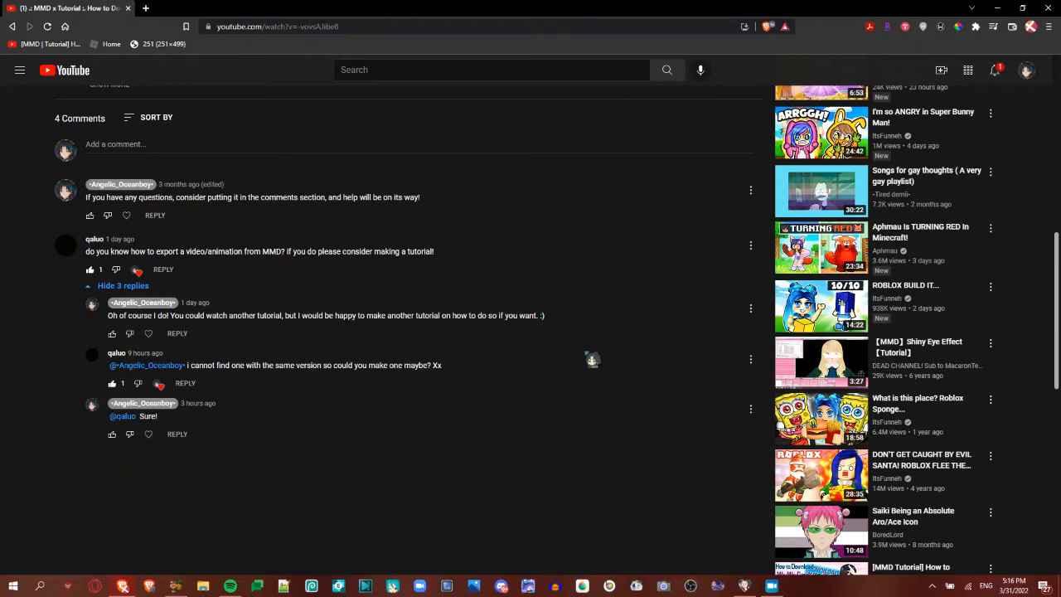
mouse_move(589, 410)
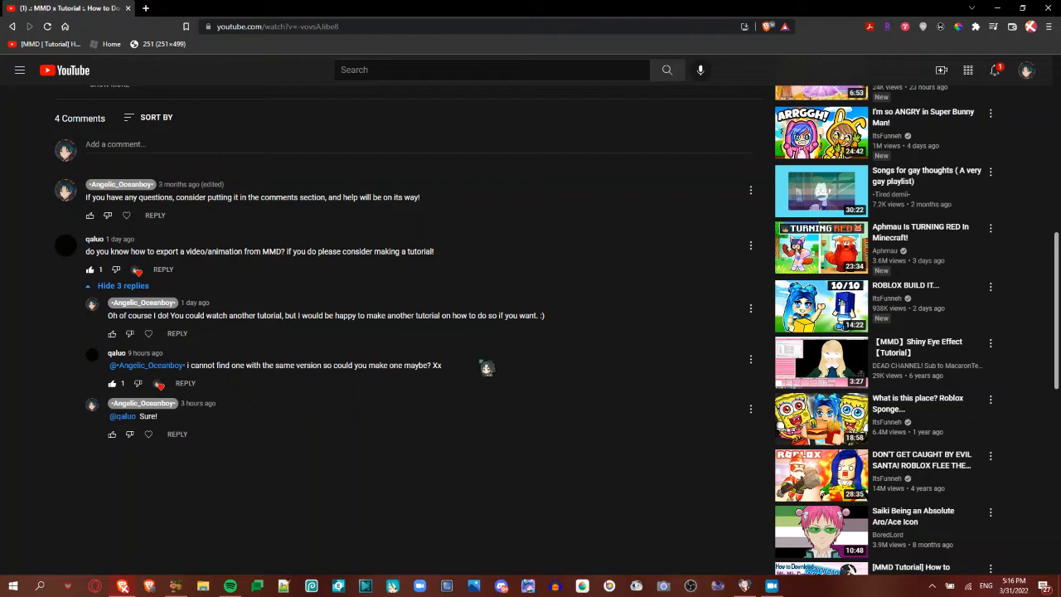
mouse_move(584, 368)
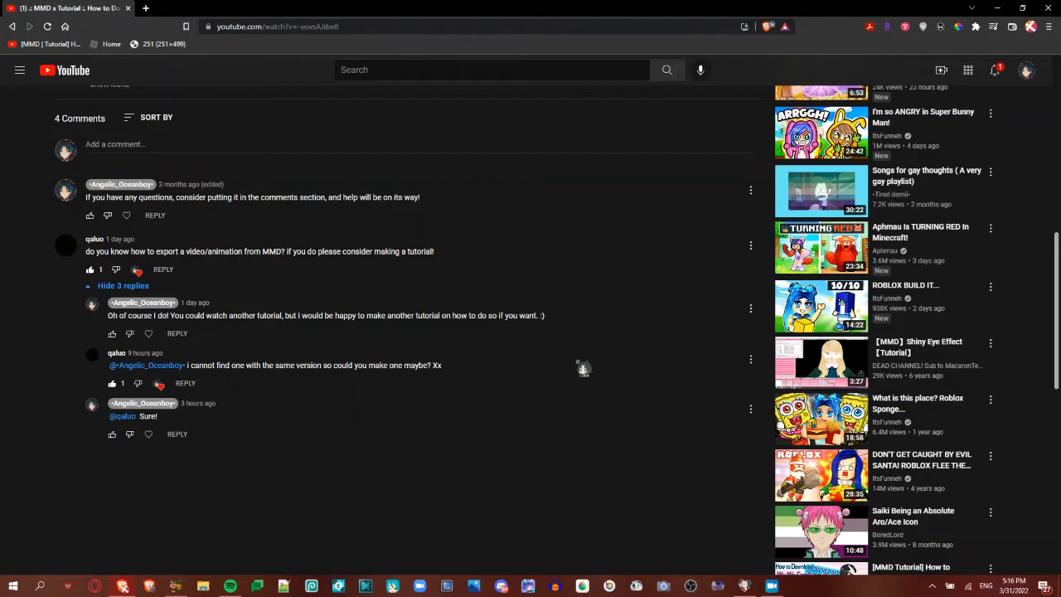
mouse_move(549, 335)
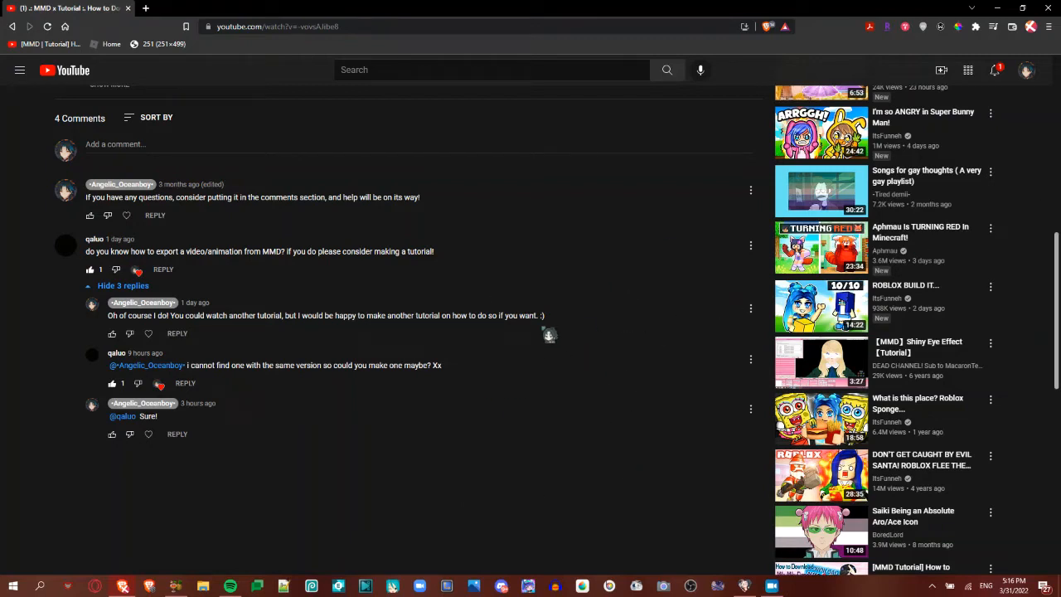
mouse_move(534, 384)
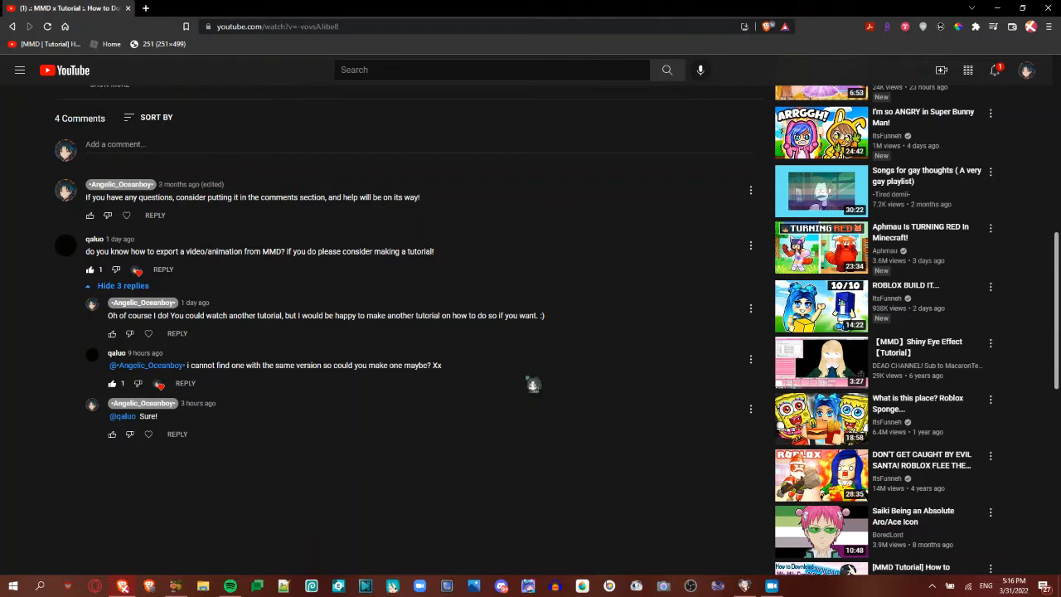
mouse_move(624, 214)
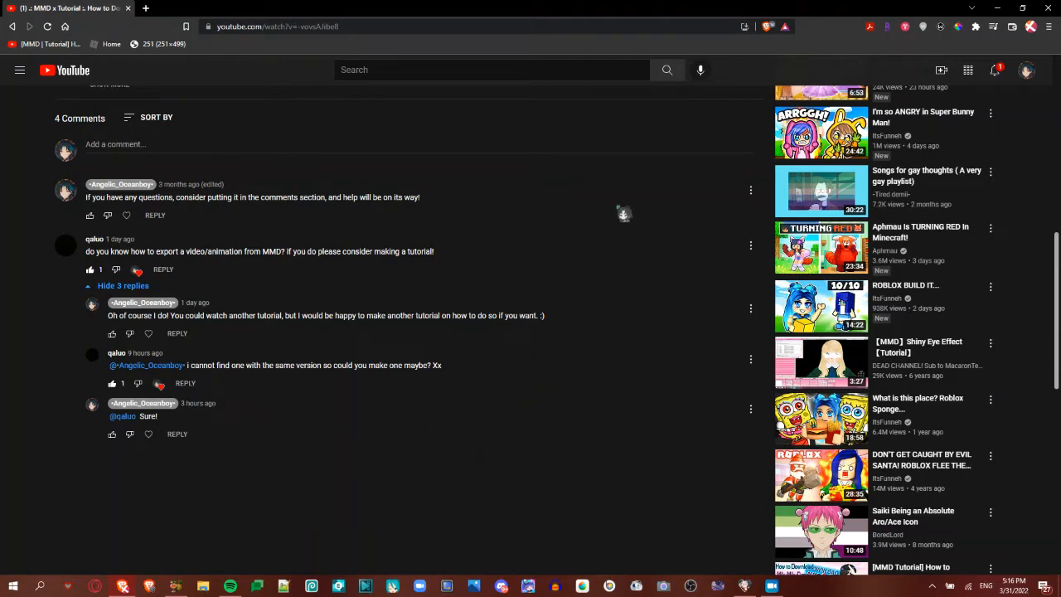
mouse_move(494, 277)
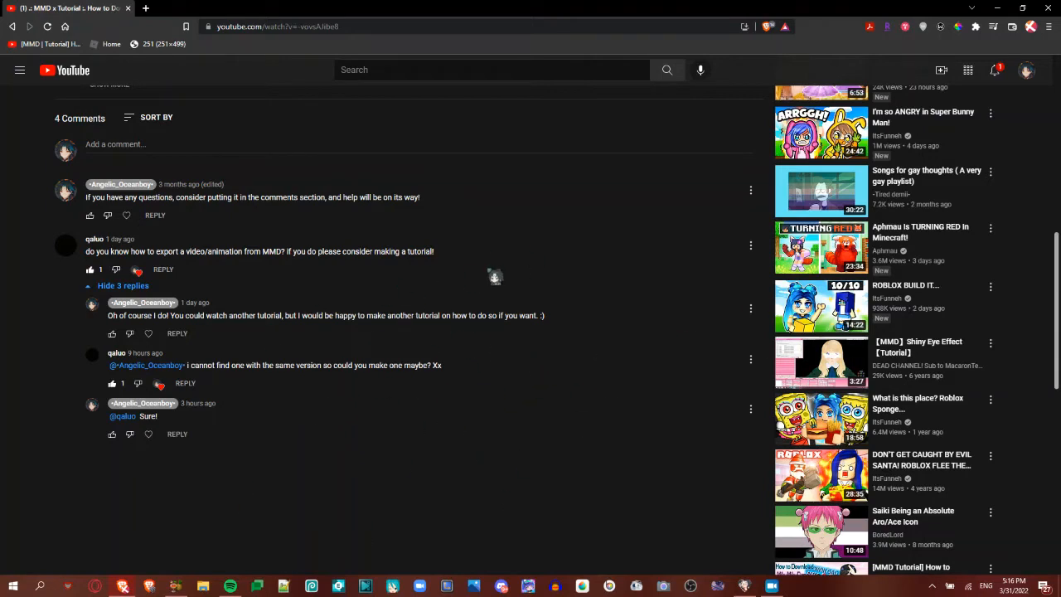
mouse_move(728, 373)
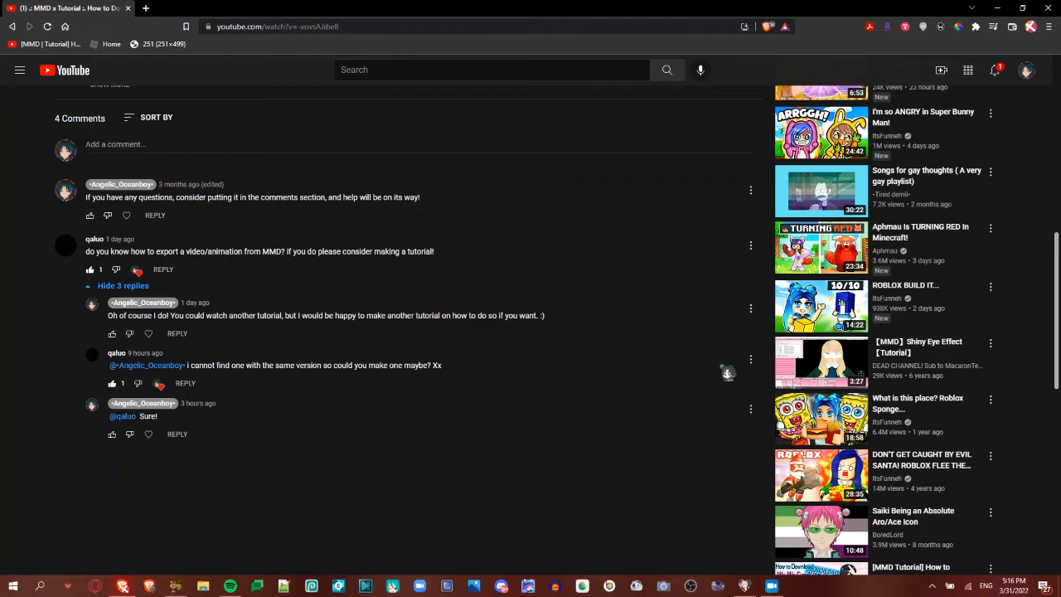
mouse_move(715, 492)
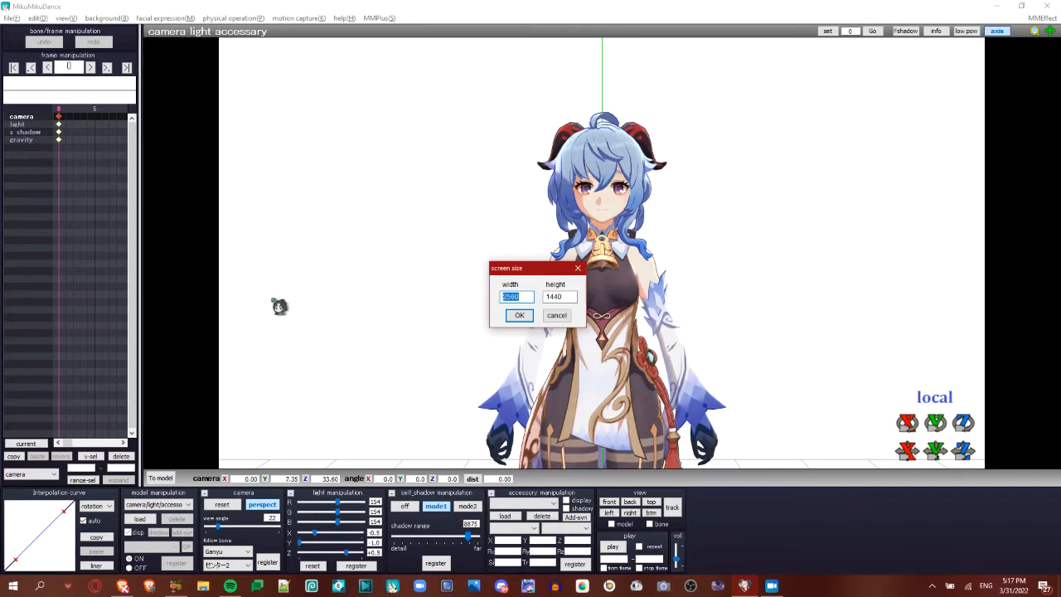
- Try a 1920x1080 screen size, revert to 2560x1440 and close the size settings
text(19)
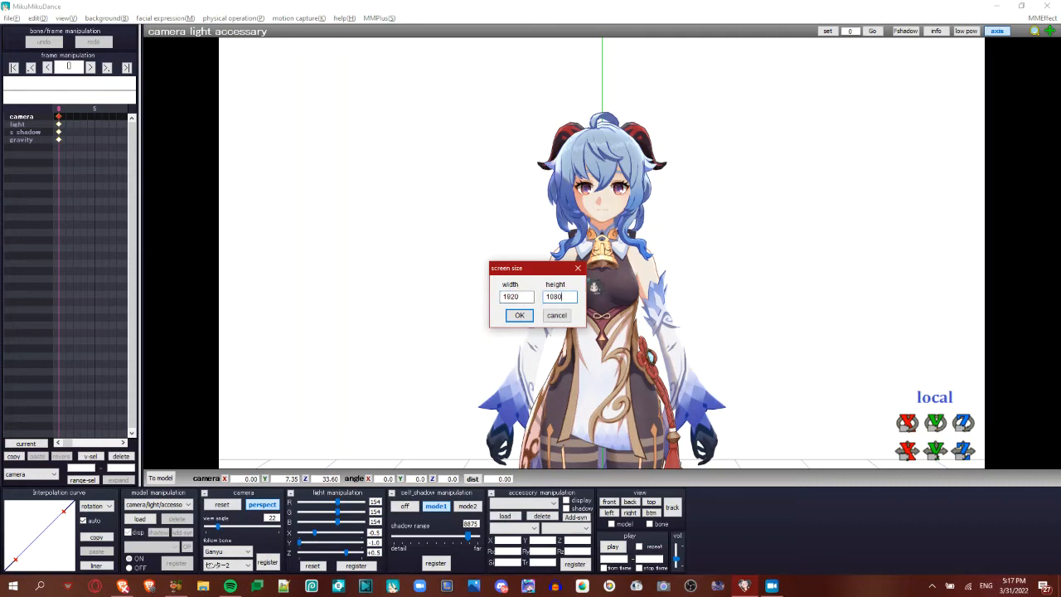
click(560, 297)
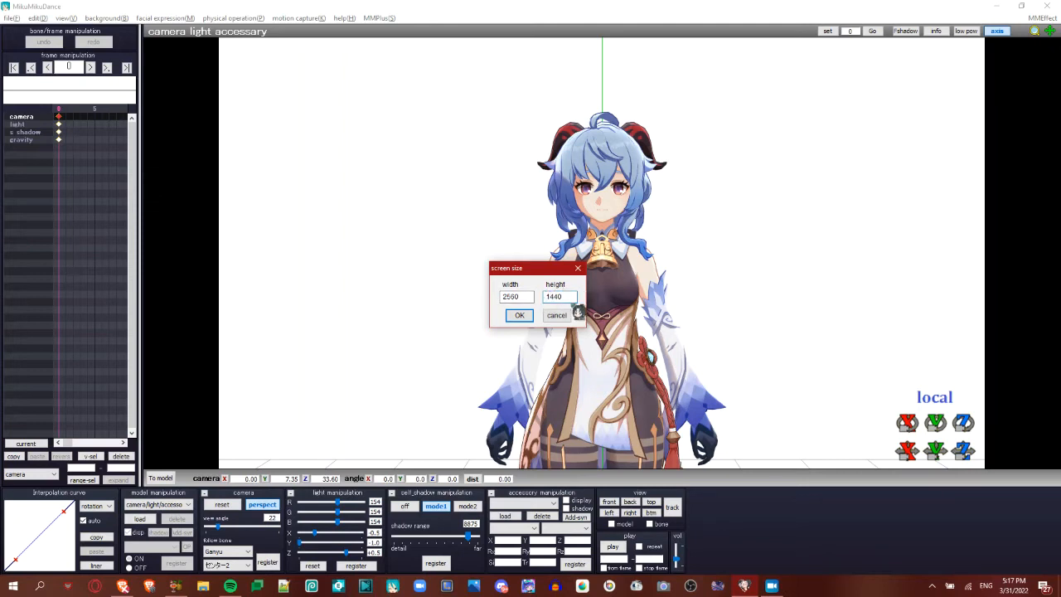
click(519, 315)
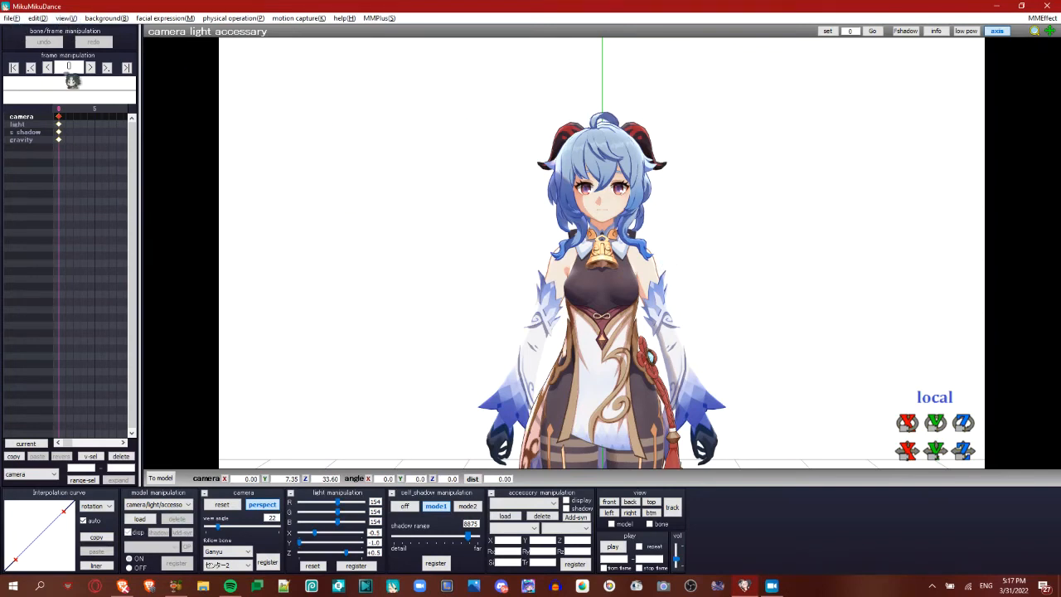
mouse_move(385, 458)
text(100)
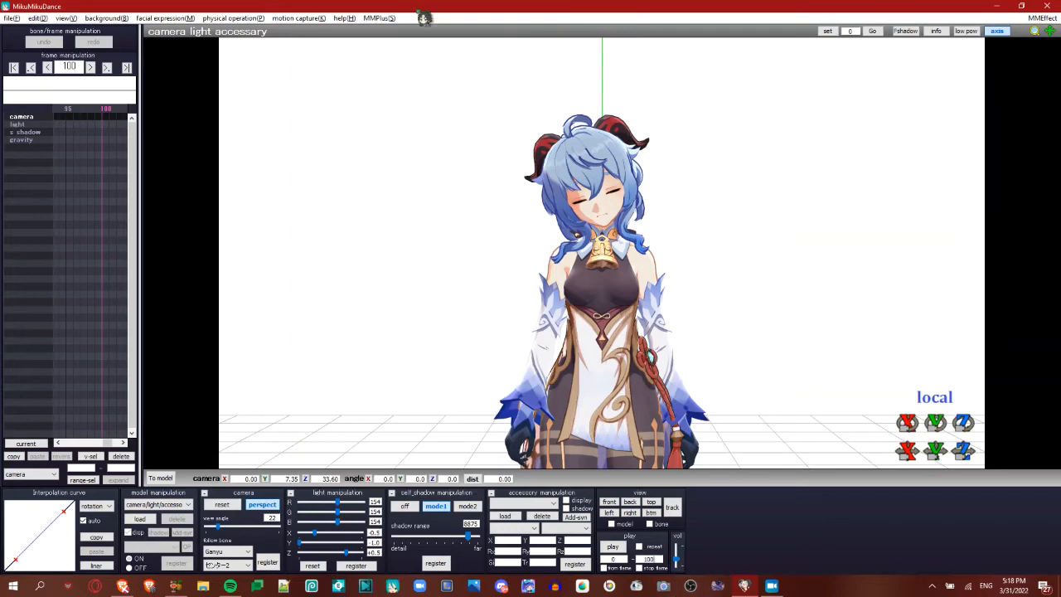
- Jump the timeline to the animation's last frame, near frame 100
click(29, 66)
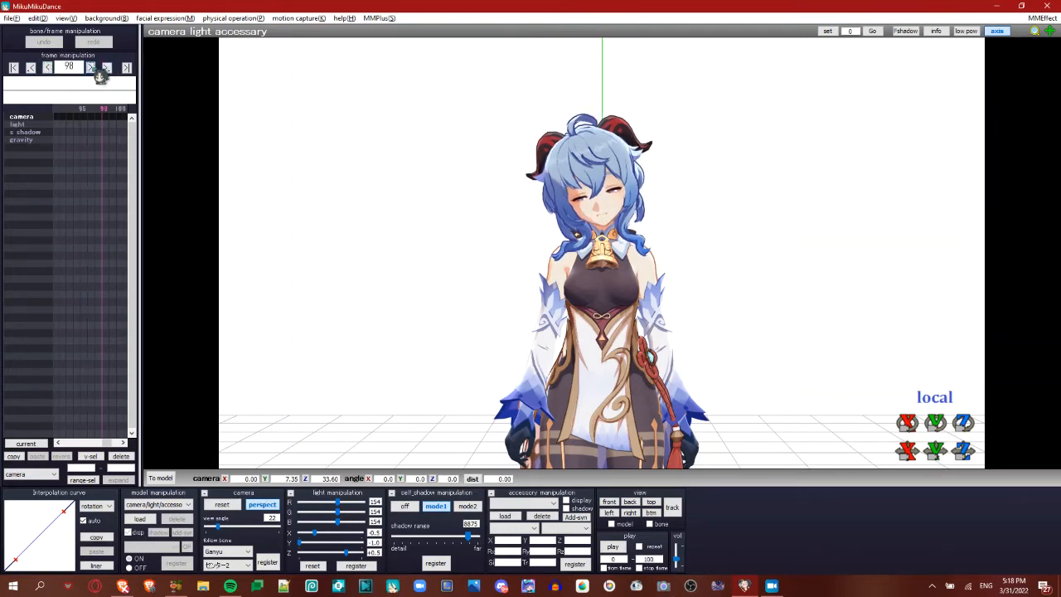
click(106, 66)
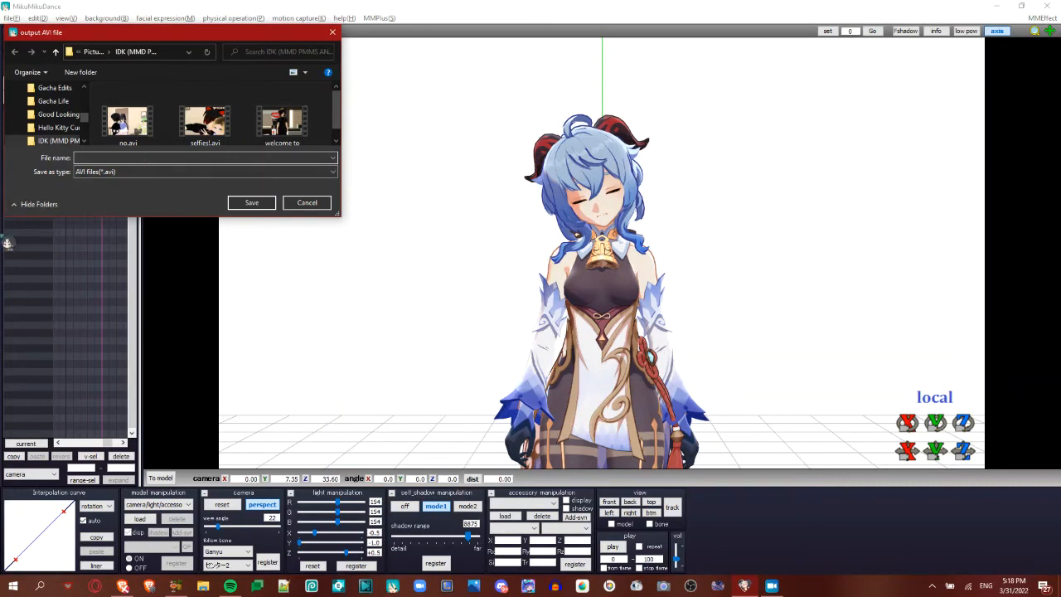
- Name the AVI render output 'test' and save it, bringing up the export settings
text(test)
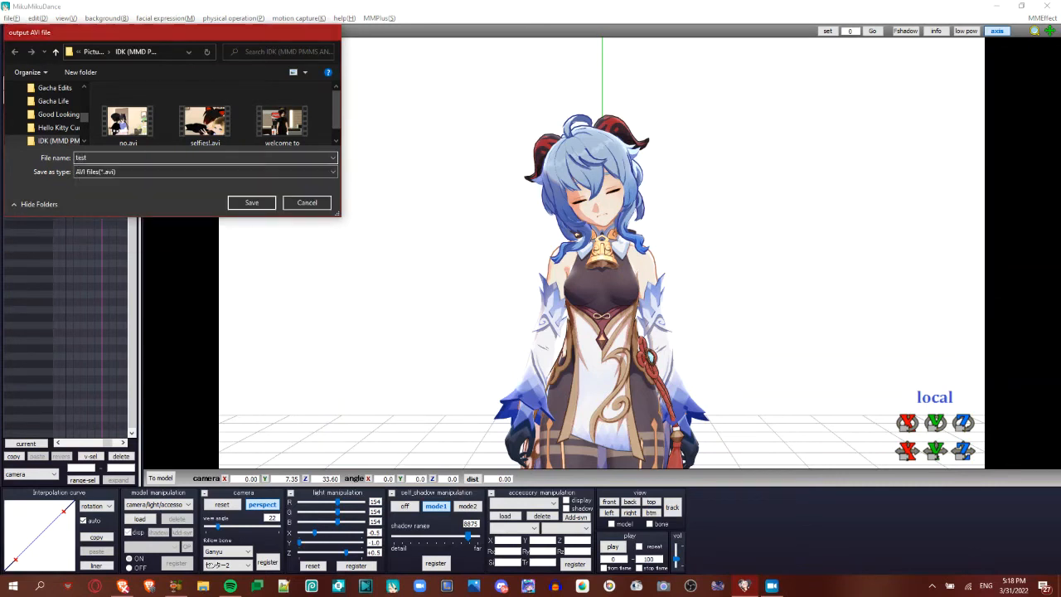
click(252, 202)
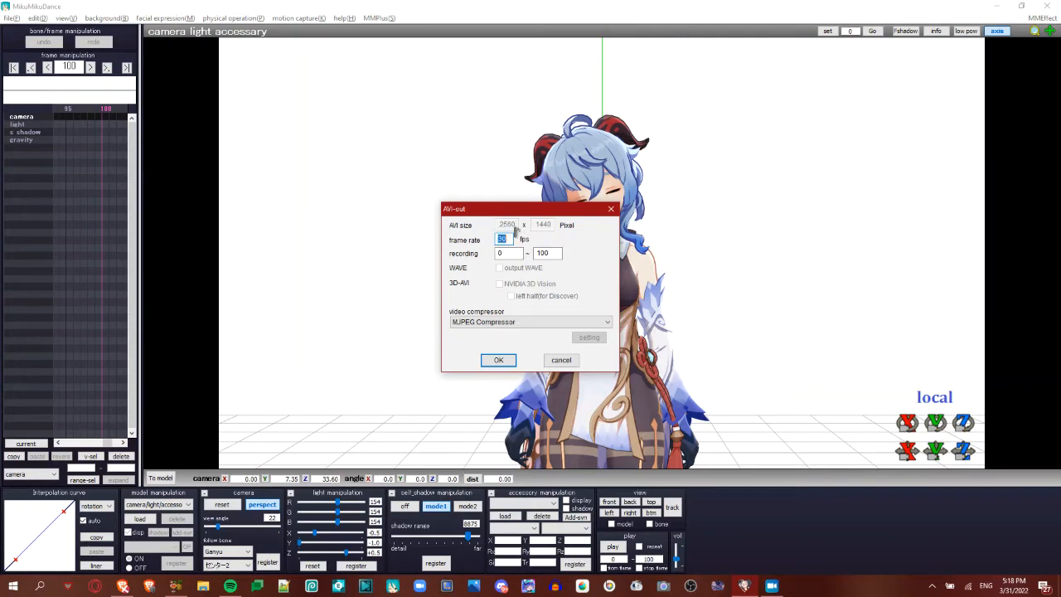
- Set the AVI export to 30 fps with a recording range of frames 0 to 100
click(507, 253)
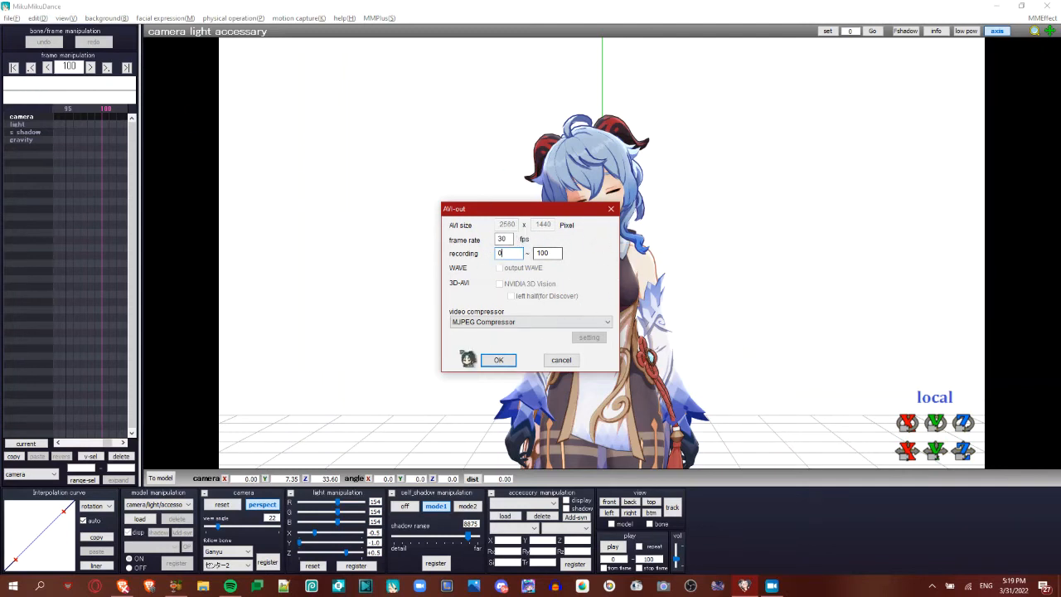
mouse_move(537, 264)
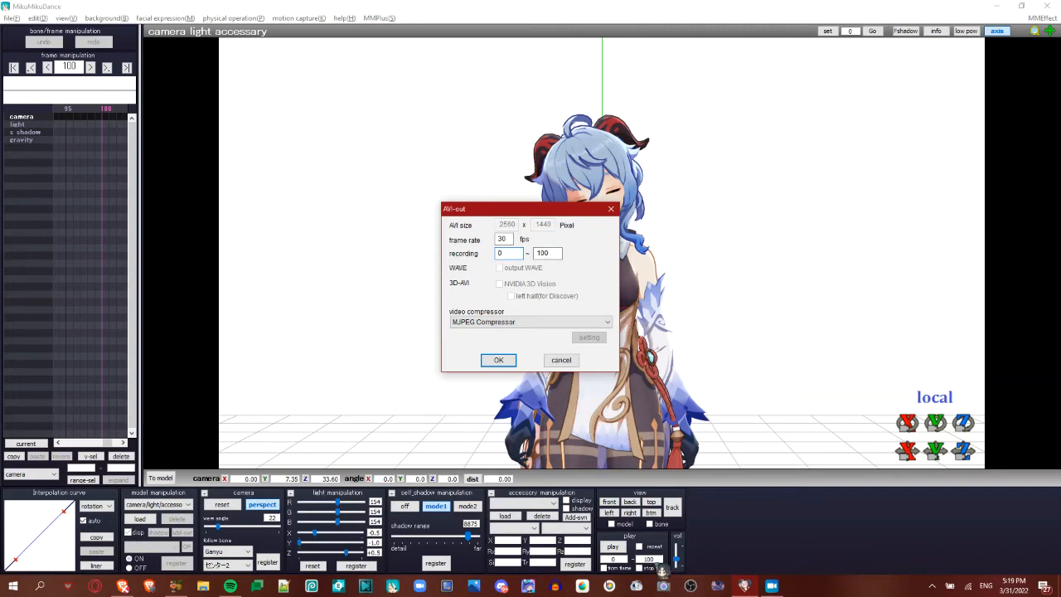
click(509, 252)
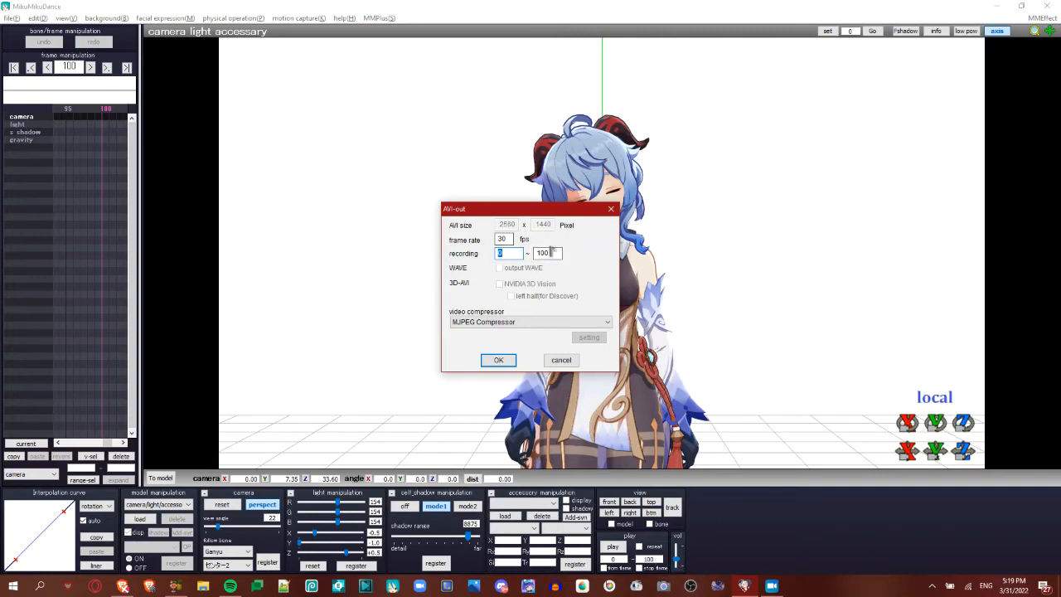
click(547, 252)
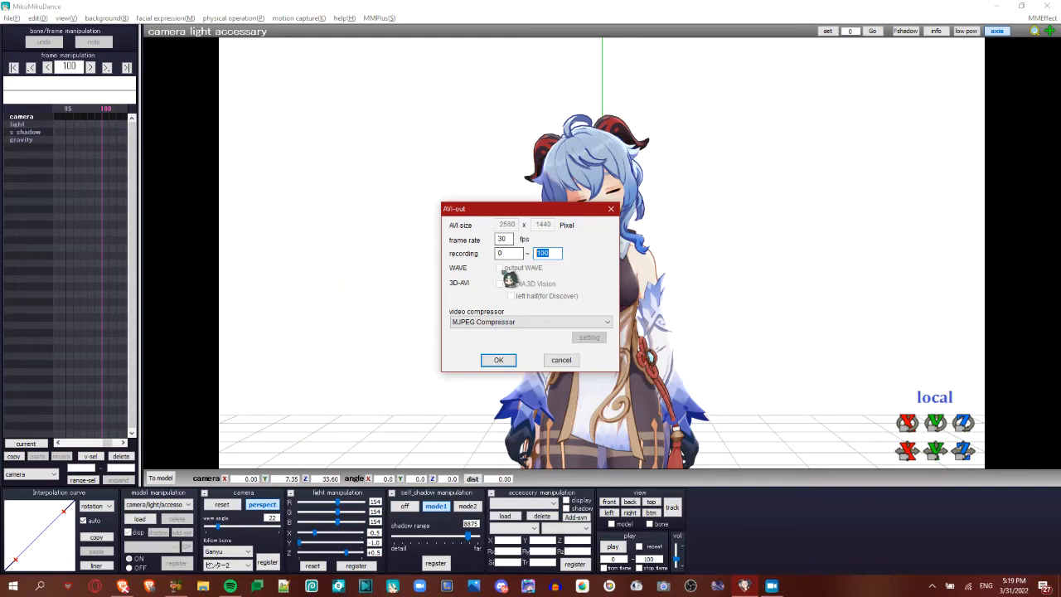
mouse_move(556, 339)
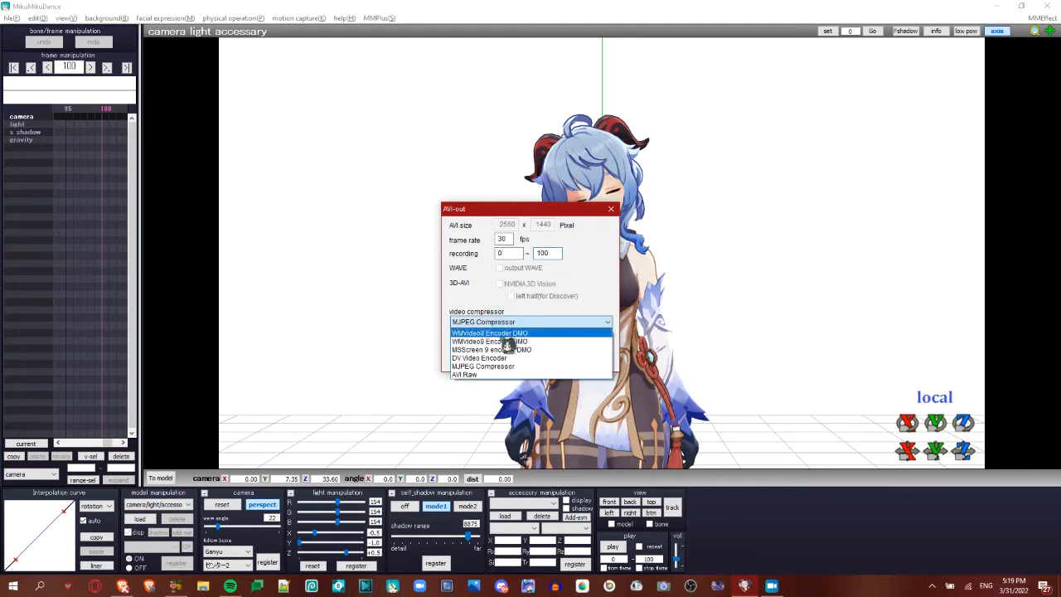
- Replace the MJPEG Compressor with a different video compressor for the AVI export
click(464, 374)
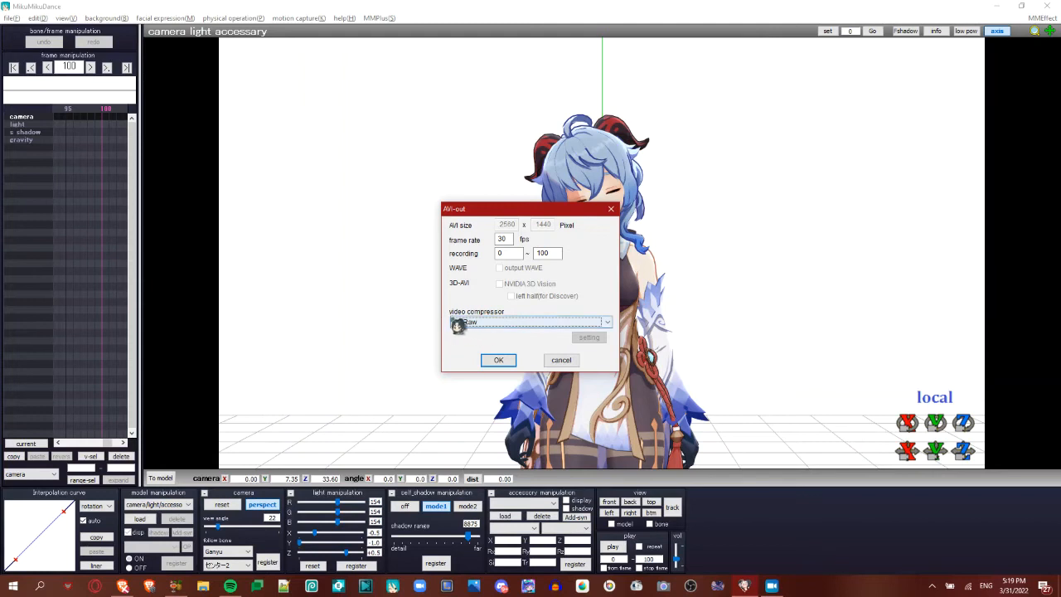
click(531, 321)
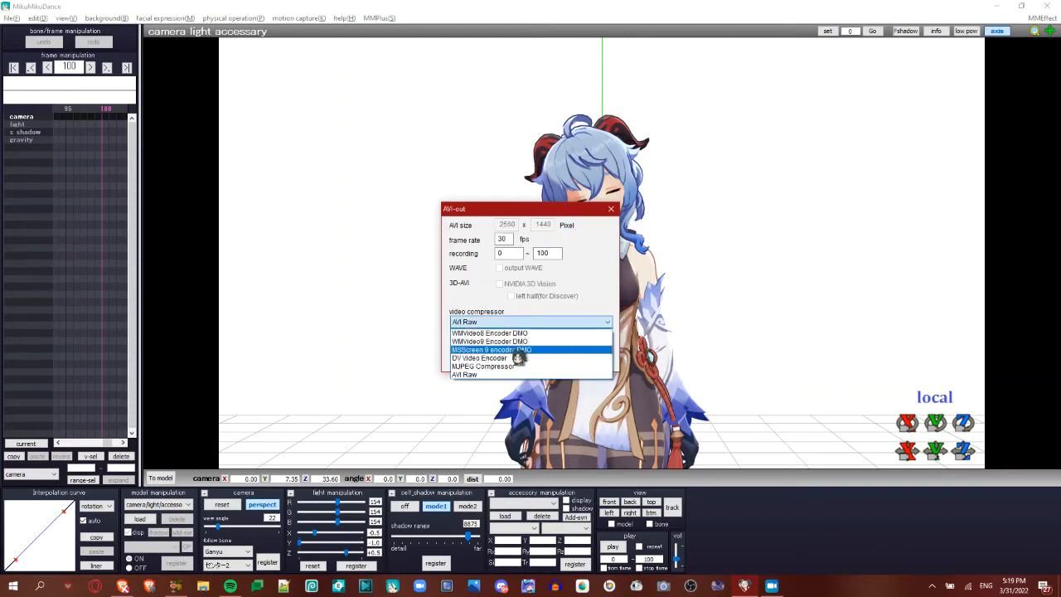
click(485, 366)
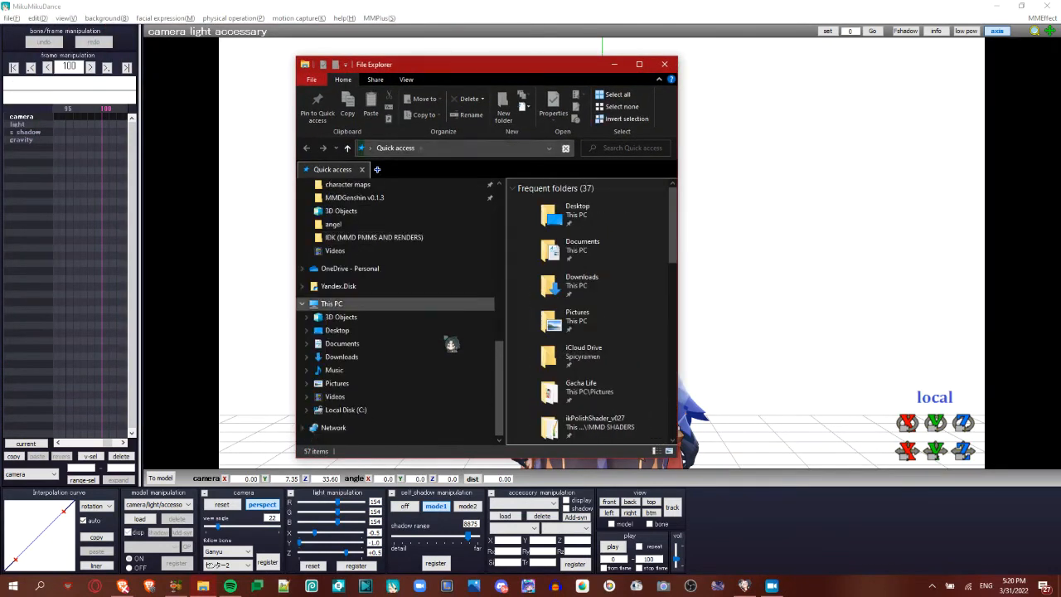
- Go into the IDK (MMD PMMS AND RENDERS) folder and select the rendered test.avi
click(375, 237)
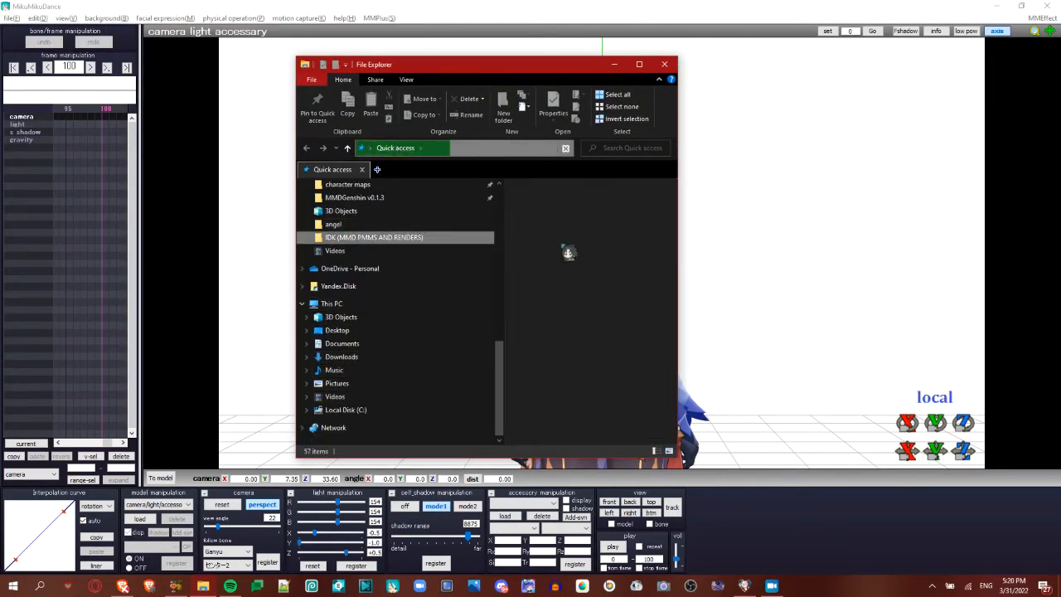
double_click(373, 237)
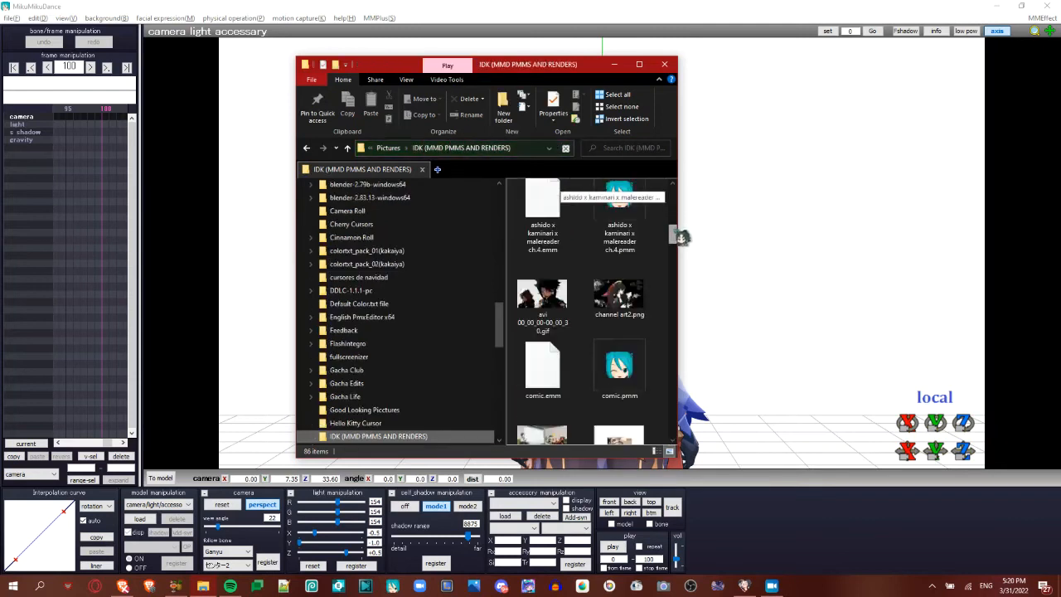
scroll(down, 3)
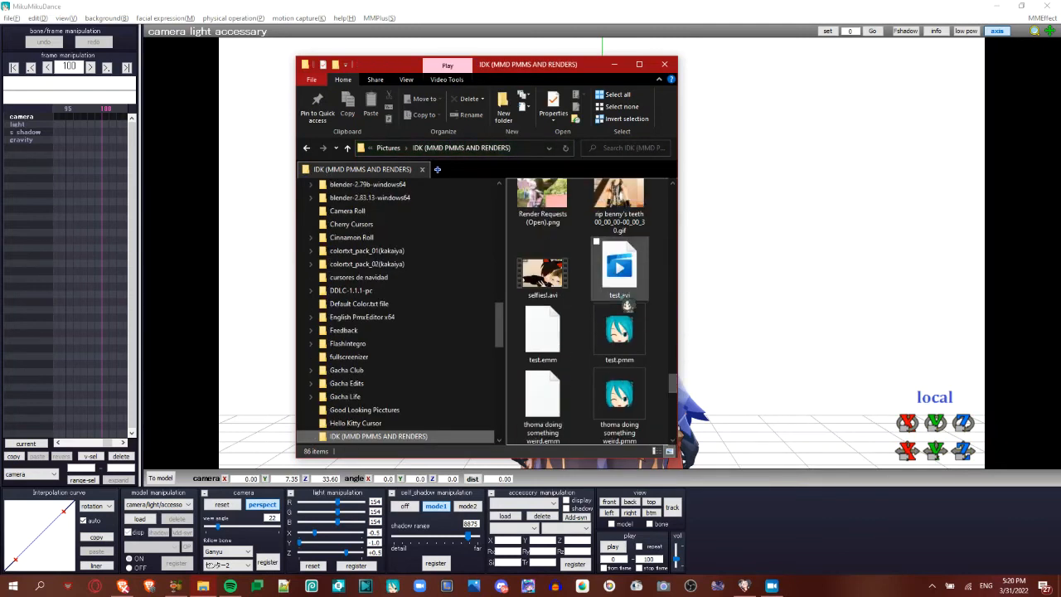
click(620, 269)
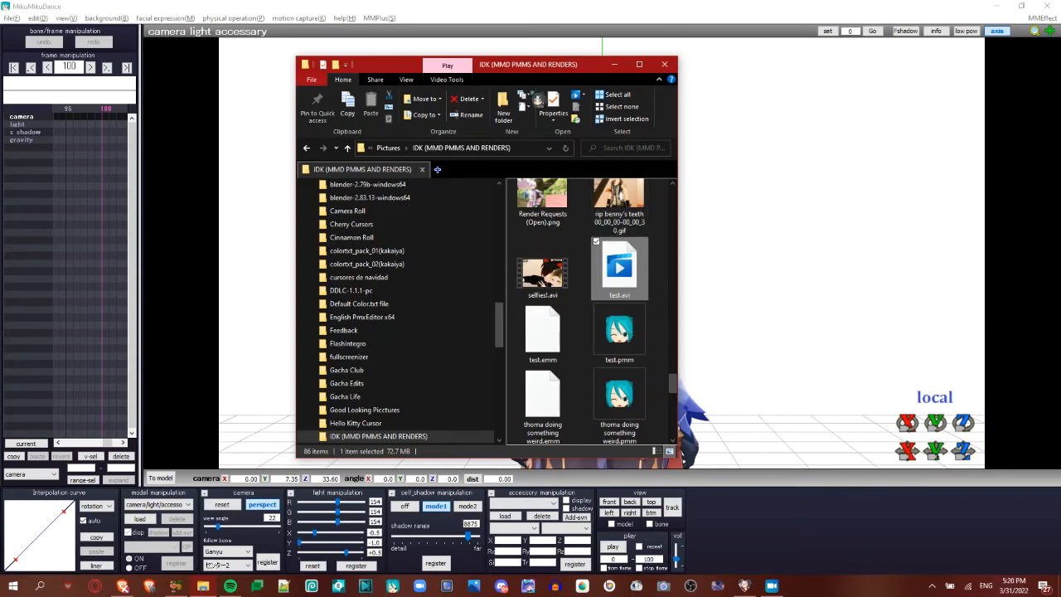
mouse_move(804, 300)
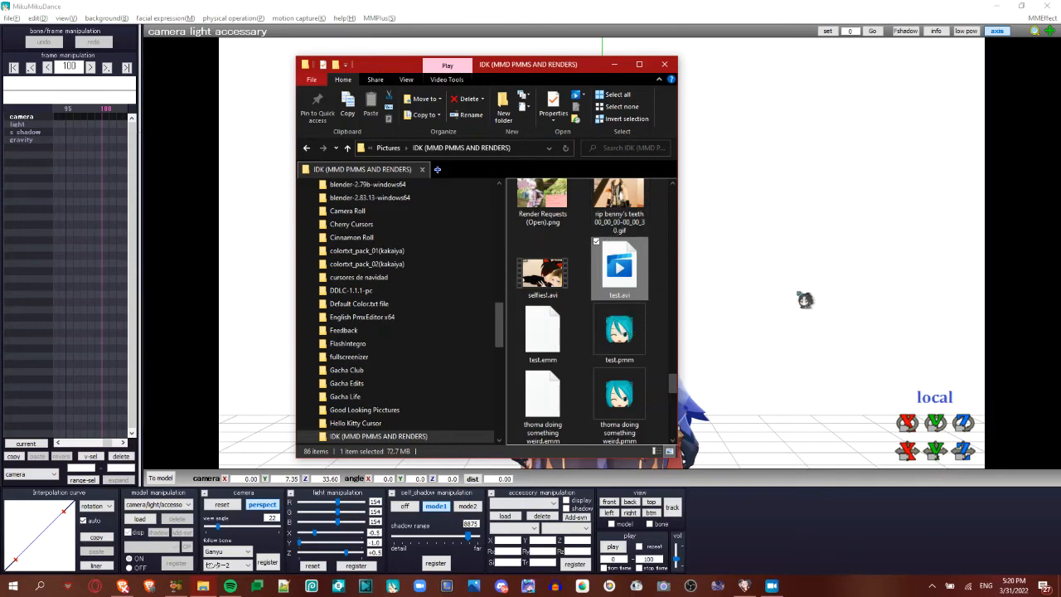
mouse_move(621, 265)
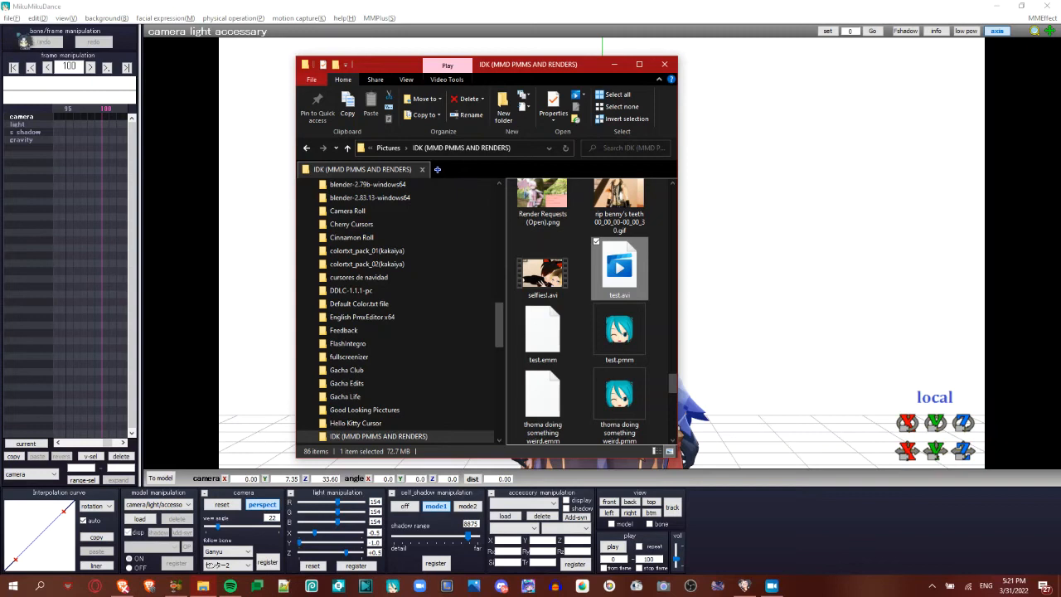
mouse_move(139, 242)
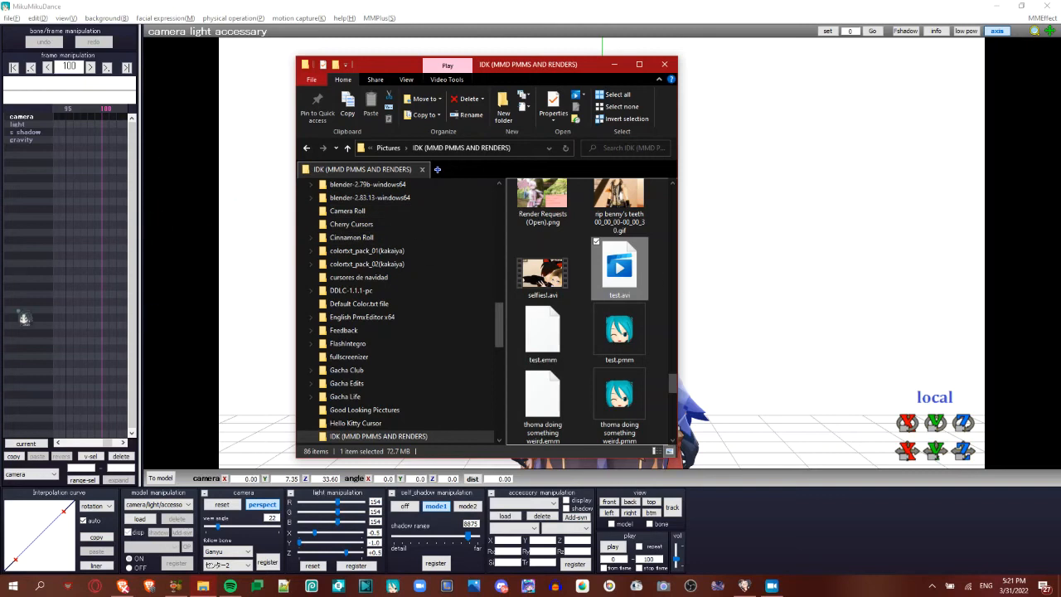
mouse_move(225, 176)
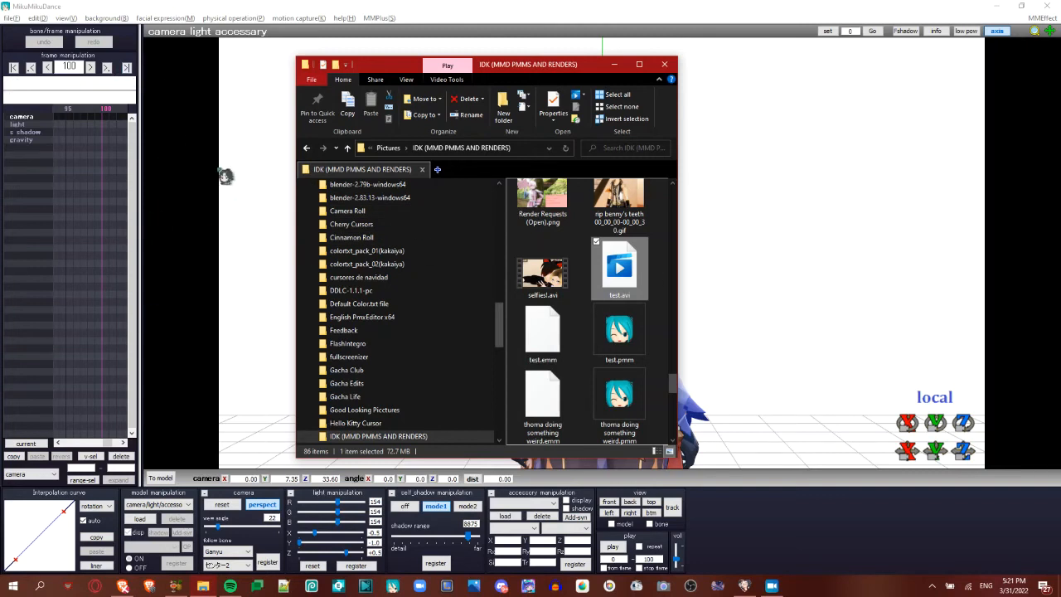
mouse_move(37, 301)
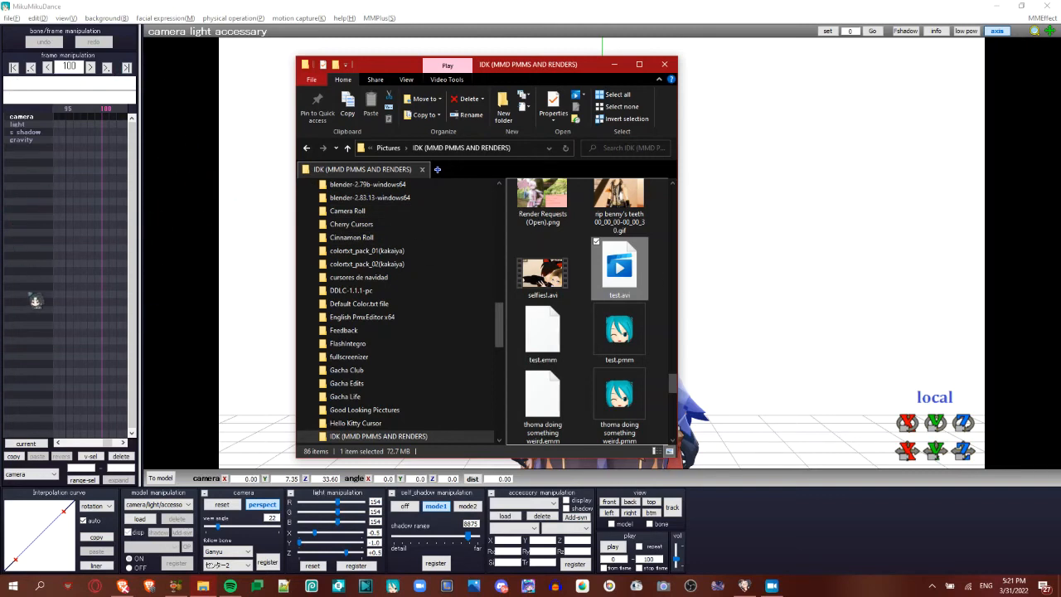
mouse_move(212, 335)
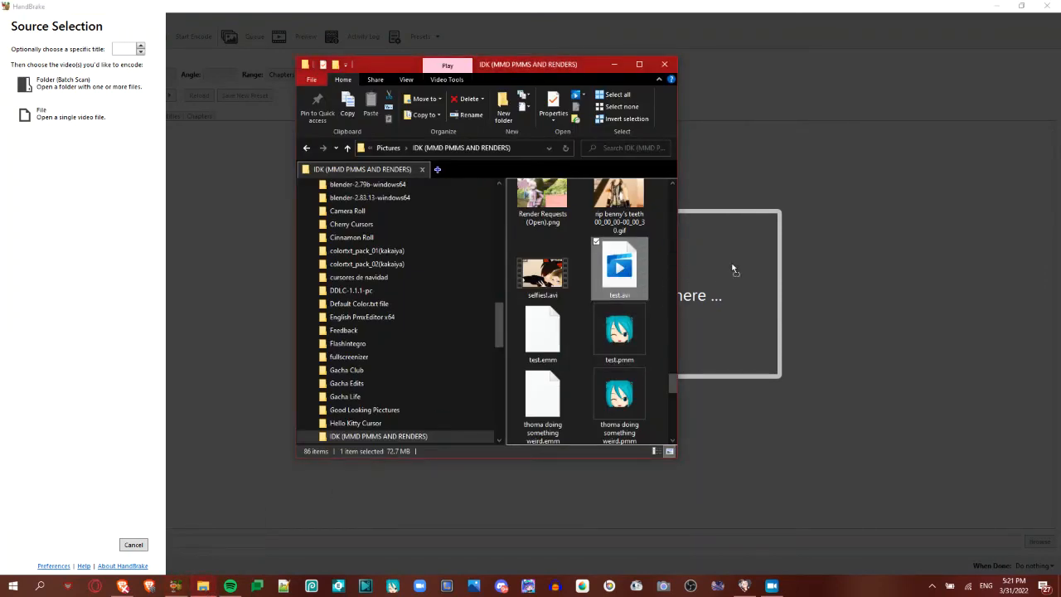
mouse_move(773, 275)
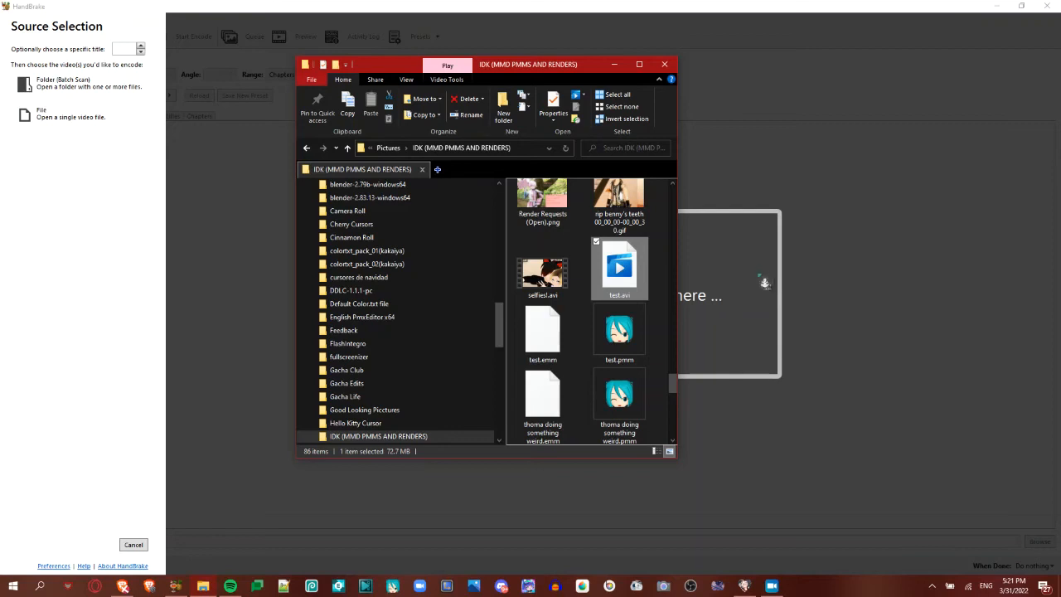
- Load test.avi into HandBrake as the source so it starts scanning
double_click(620, 265)
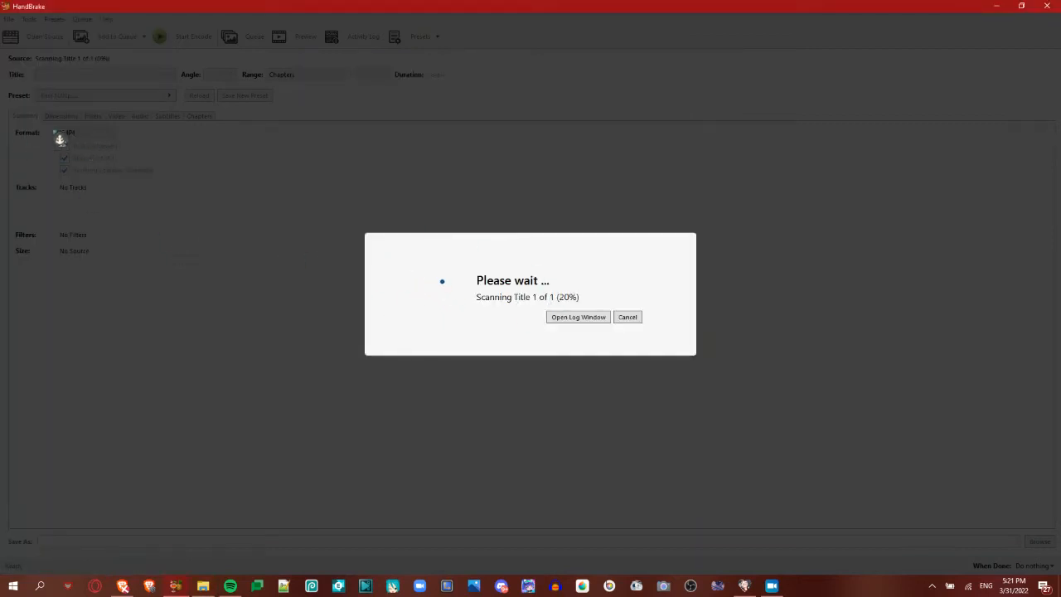
mouse_move(593, 359)
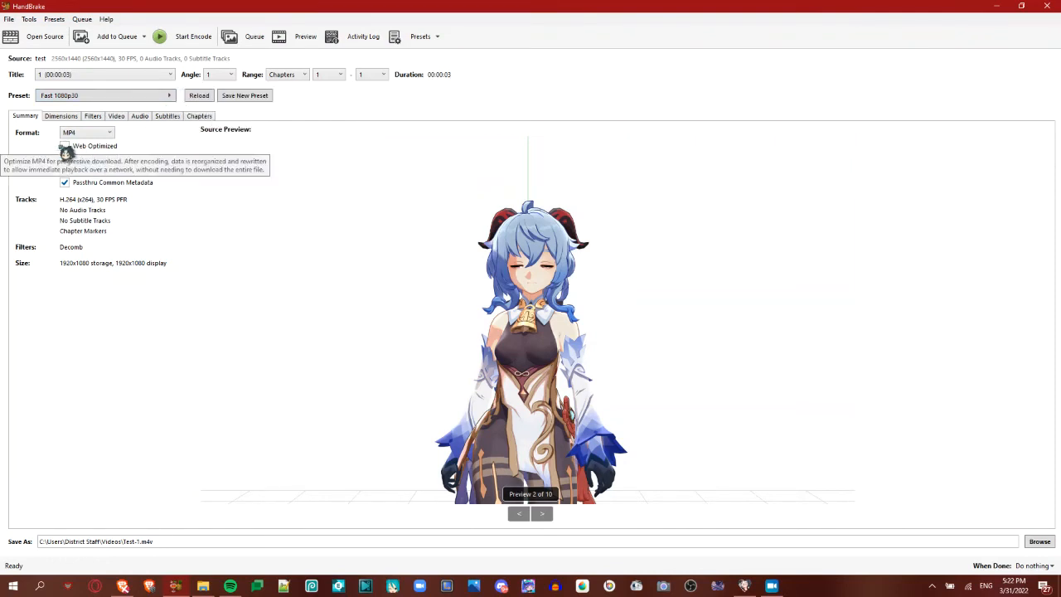
- Switch video to constant framerate, nudge quality, and set the encoder preset to Slow
click(116, 117)
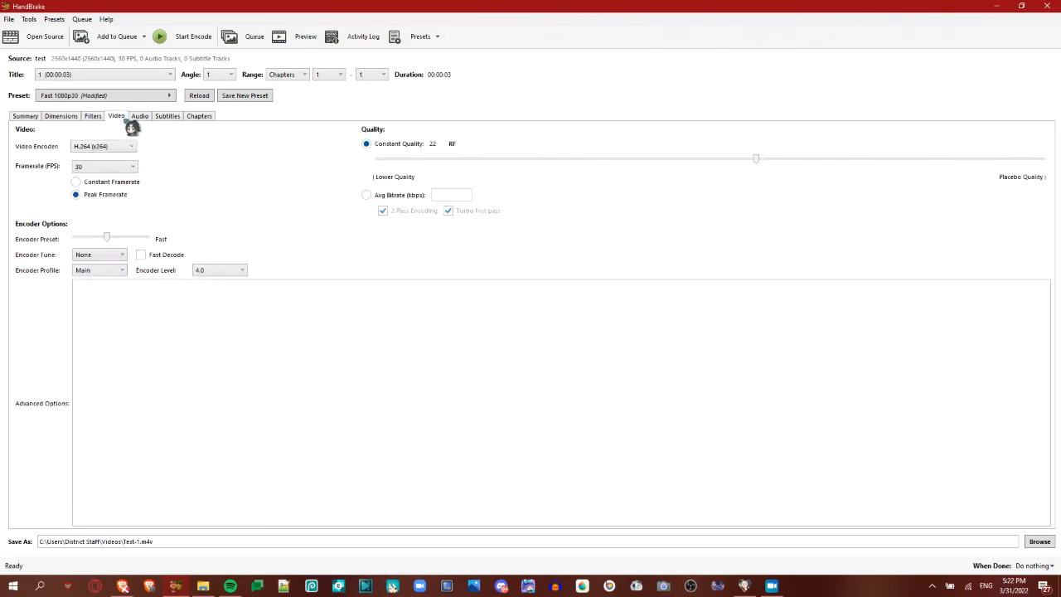
click(76, 181)
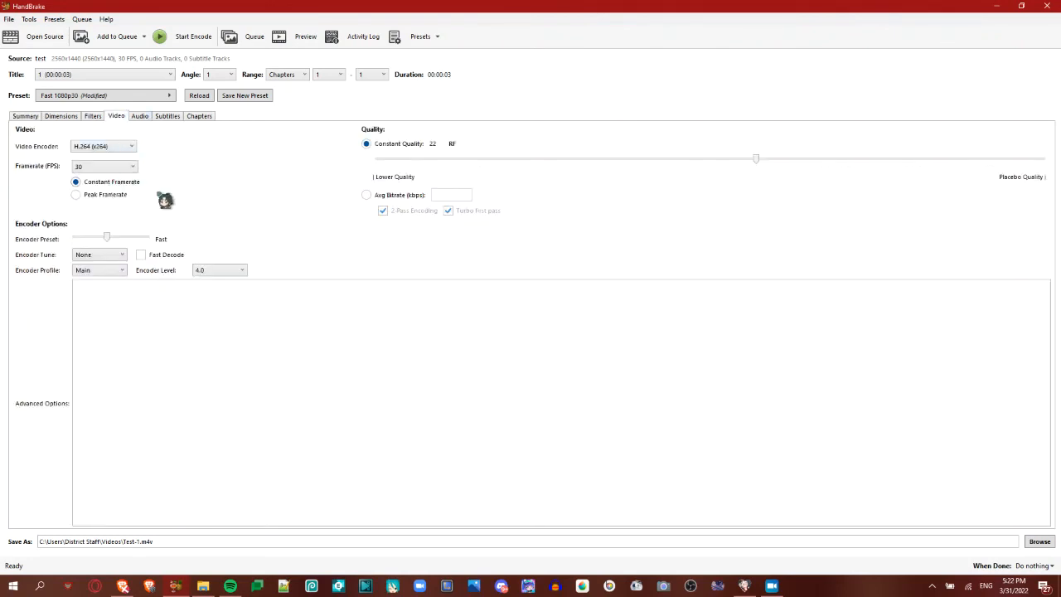
drag(756, 159, 743, 160)
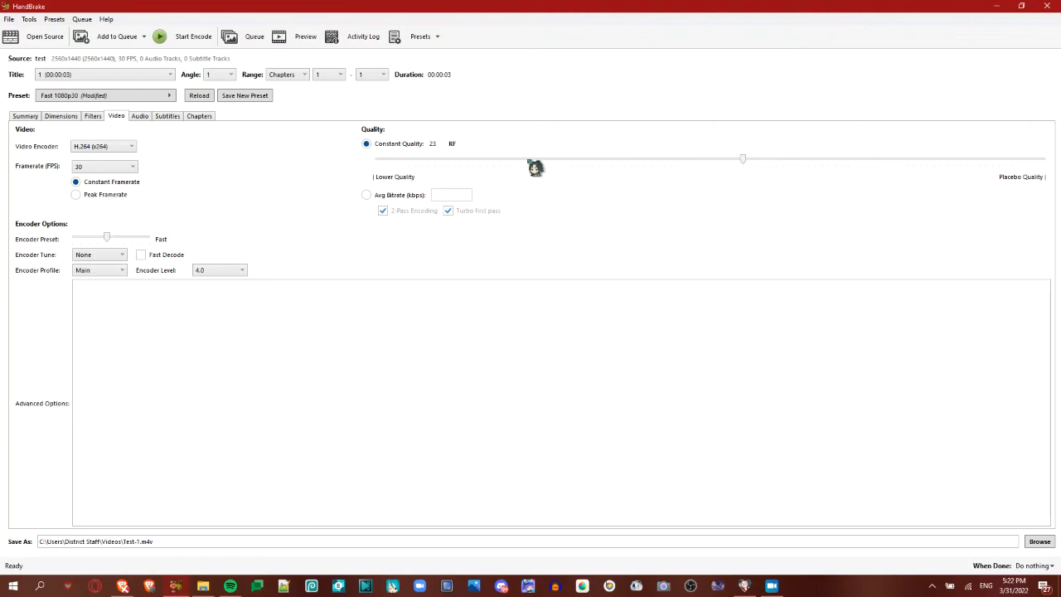
drag(107, 236, 124, 235)
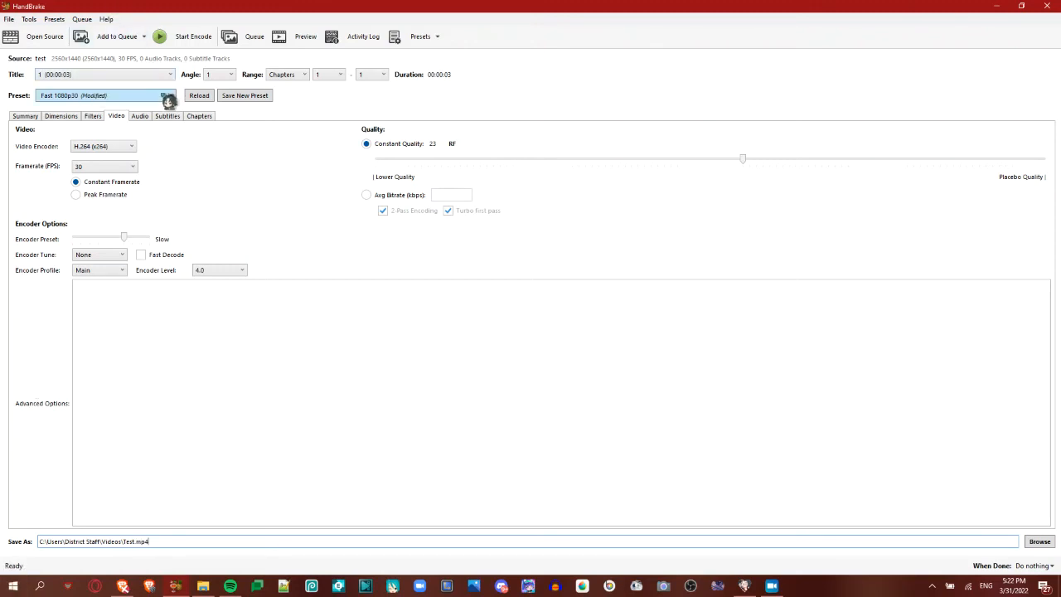
- Choose the Vimeo YouTube HQ 1440p60 2.5K preset at 30 fps and review the MP4 summary
click(169, 94)
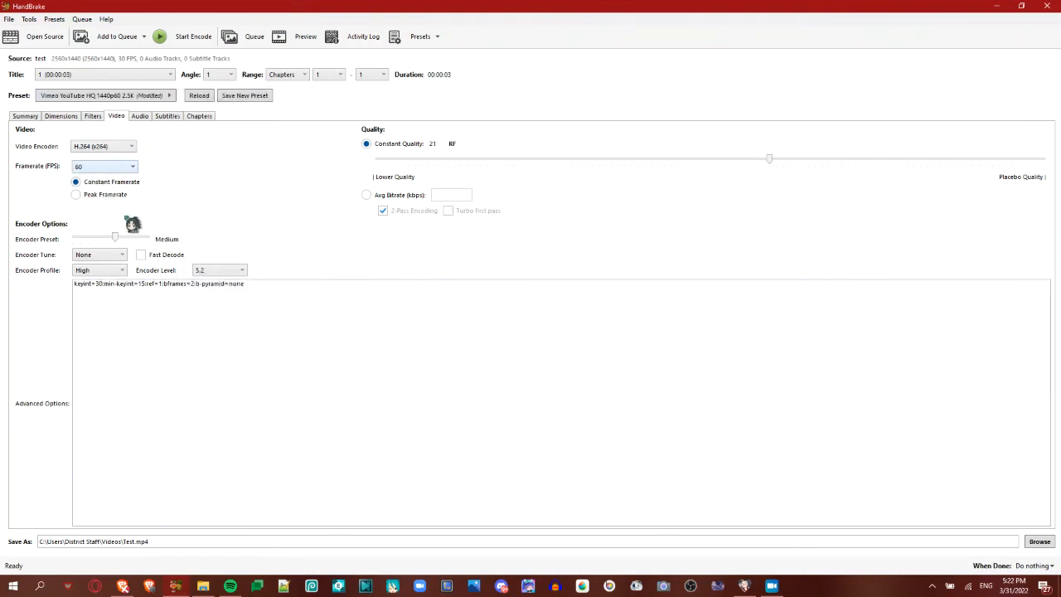
click(131, 166)
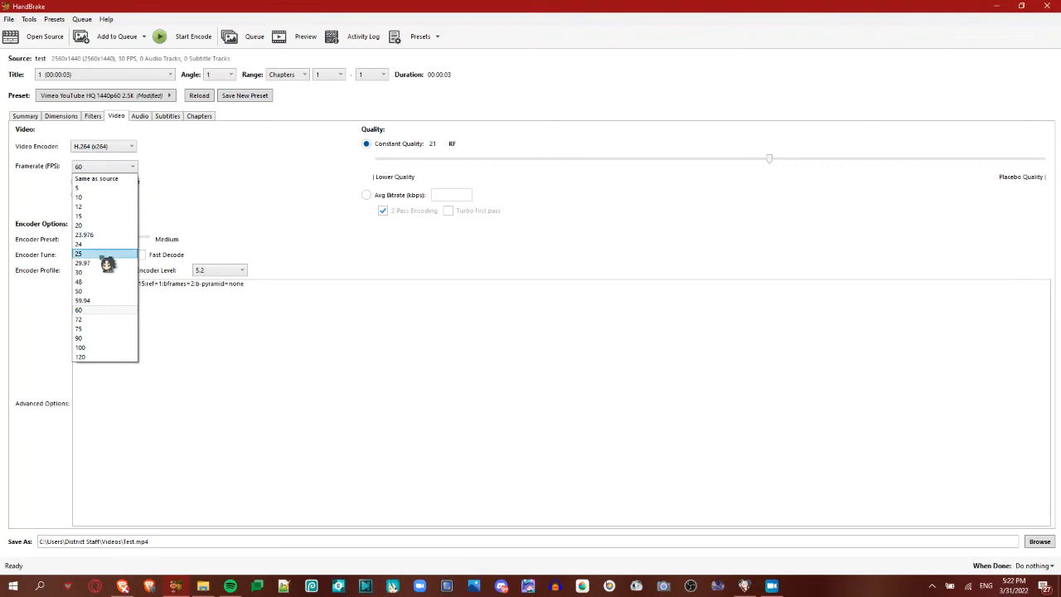
click(78, 272)
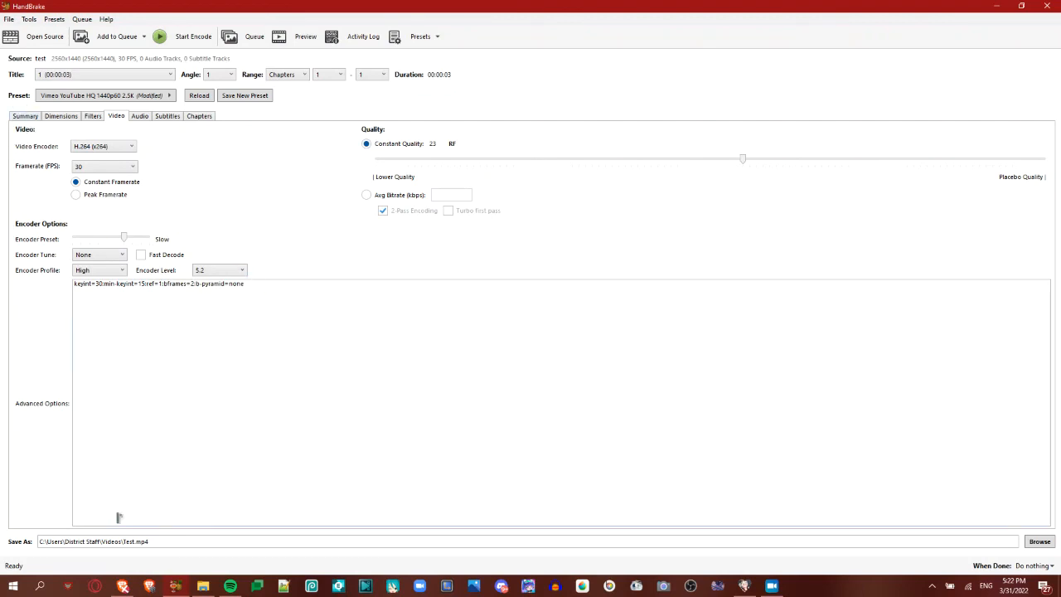
click(23, 116)
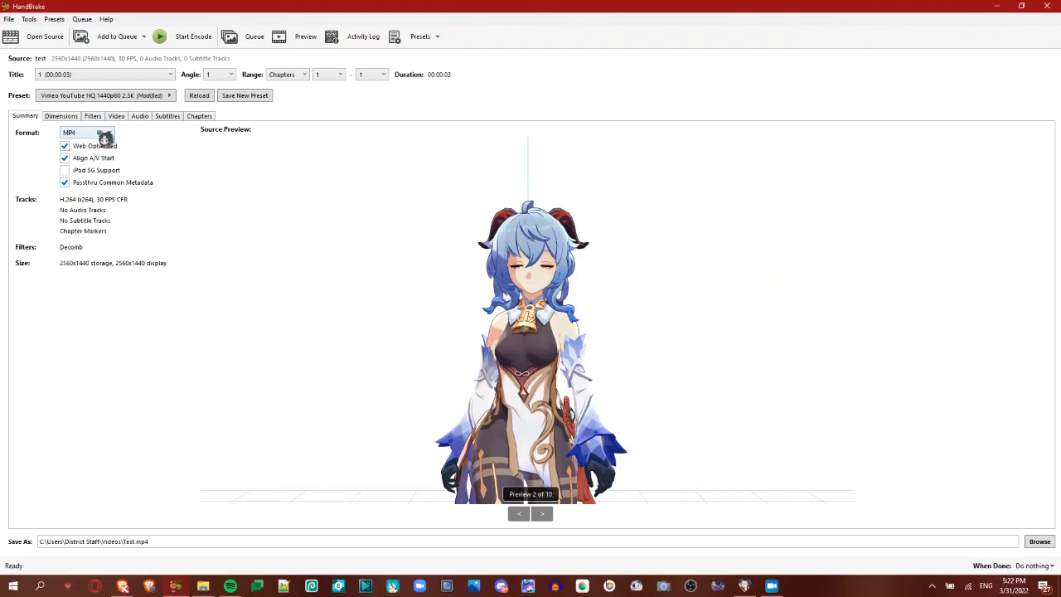
click(116, 116)
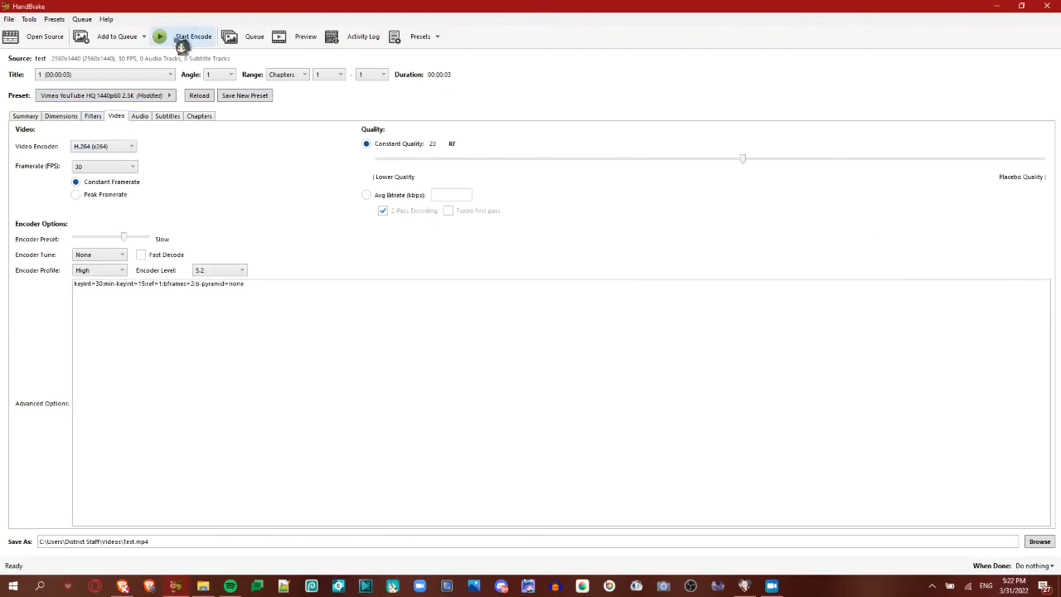
- Start the MP4 encode and bring up File Explorer while it runs
click(193, 36)
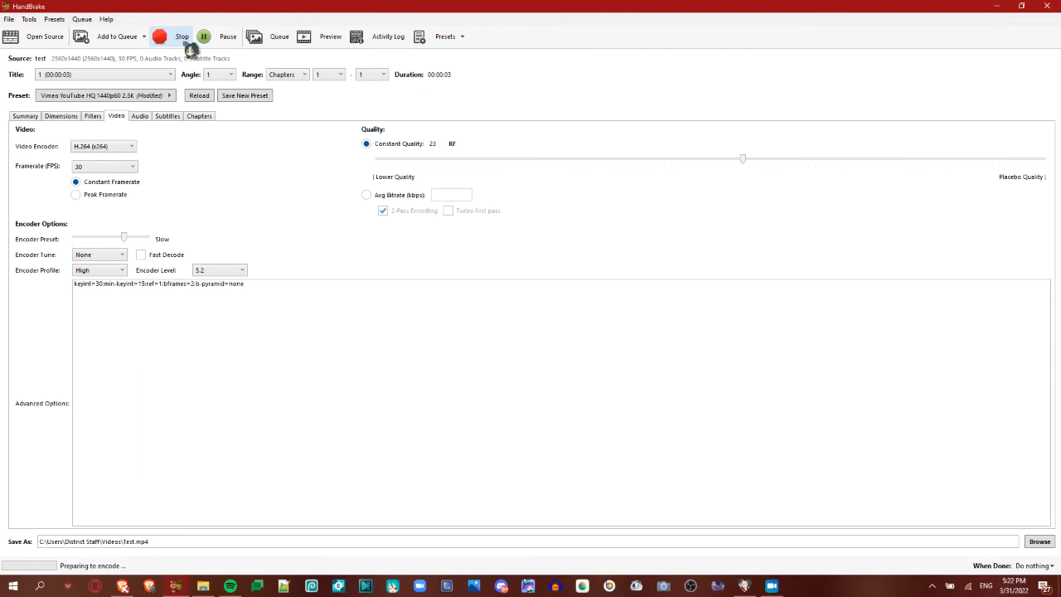
click(182, 37)
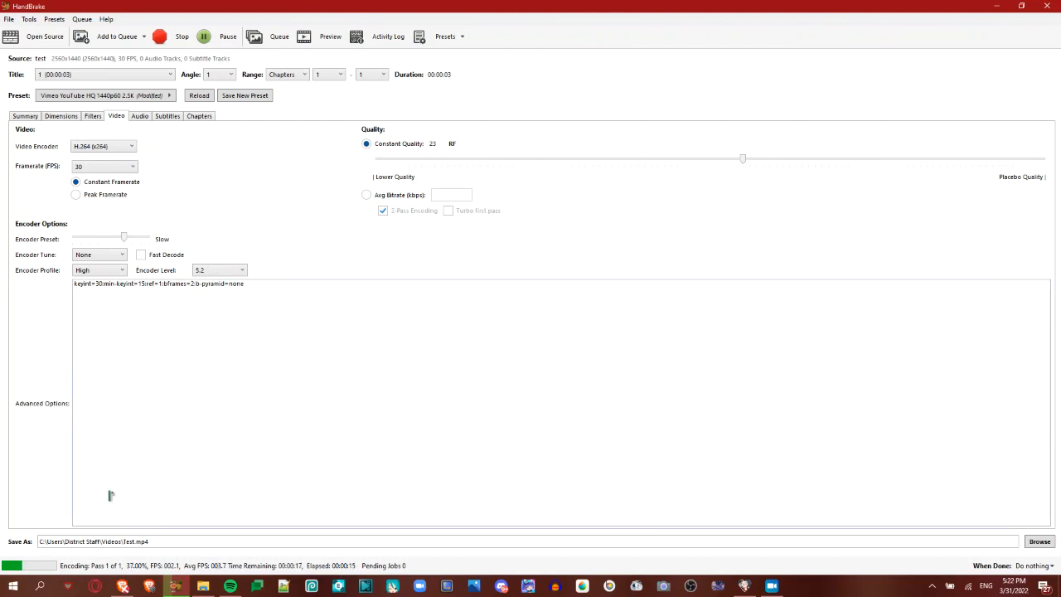
click(99, 540)
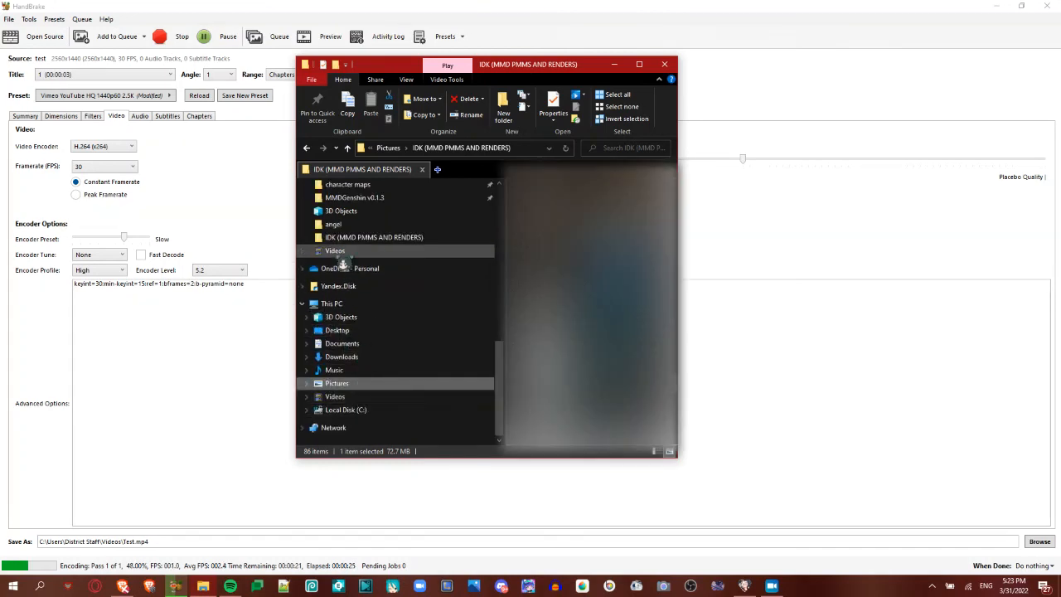
- Confirm the Videos folder holds the encoded test.mp4 at about 1.80 MB
double_click(335, 250)
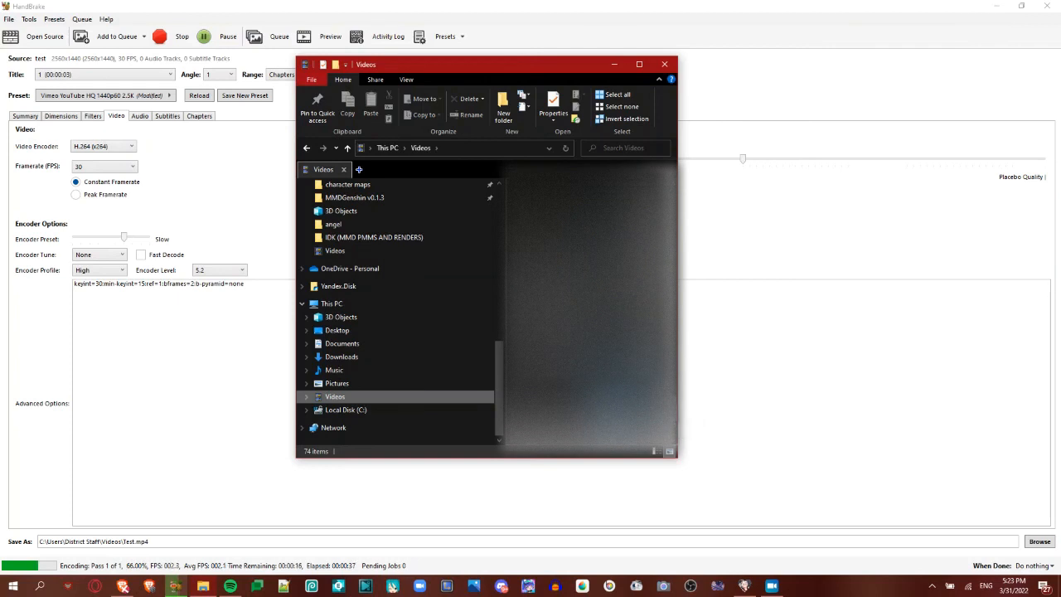
mouse_move(753, 209)
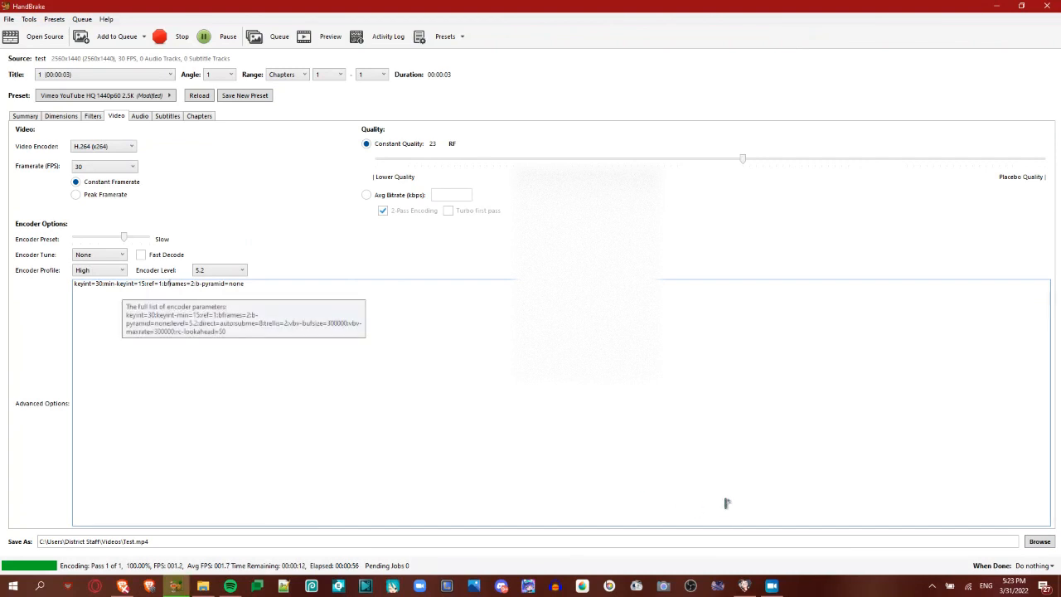
mouse_move(288, 434)
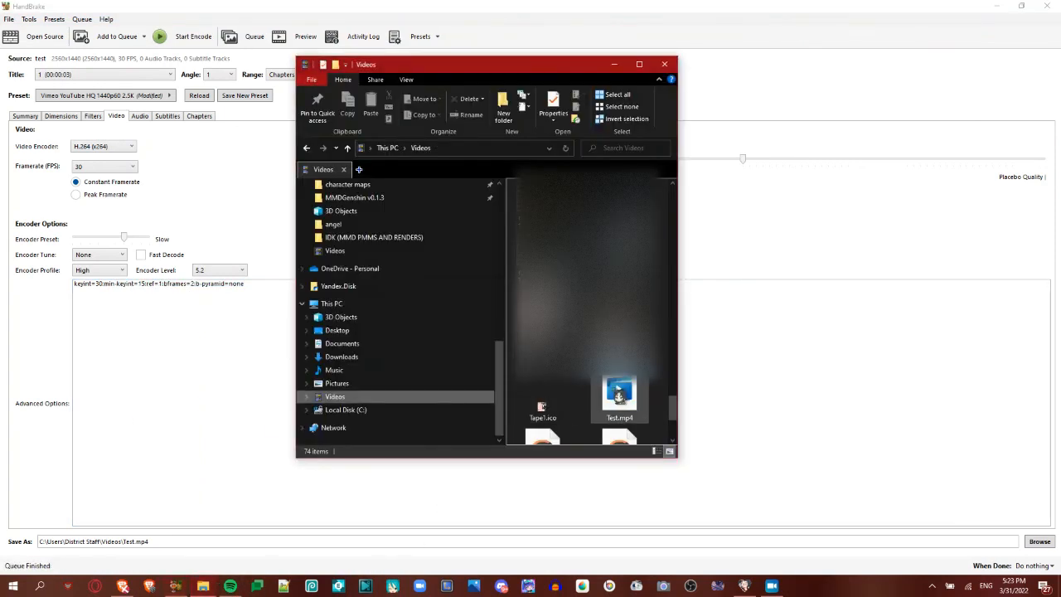
click(621, 397)
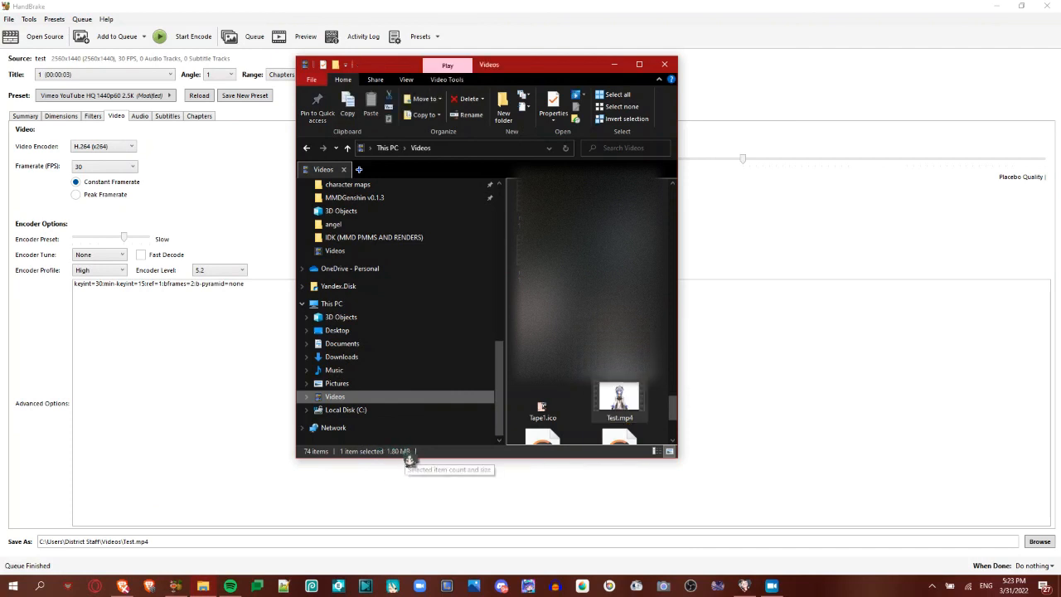
mouse_move(402, 461)
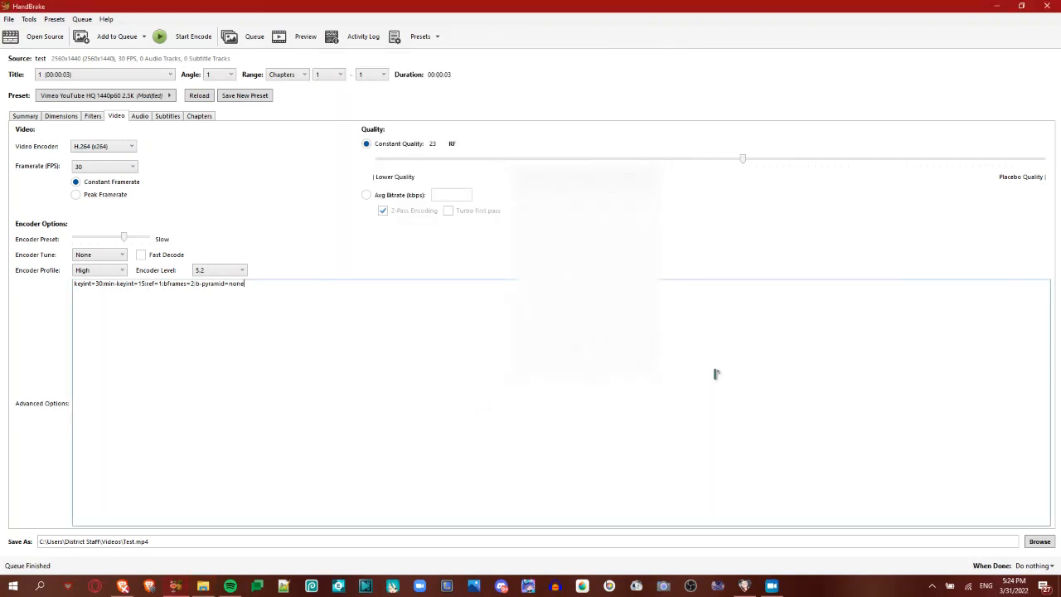
mouse_move(670, 461)
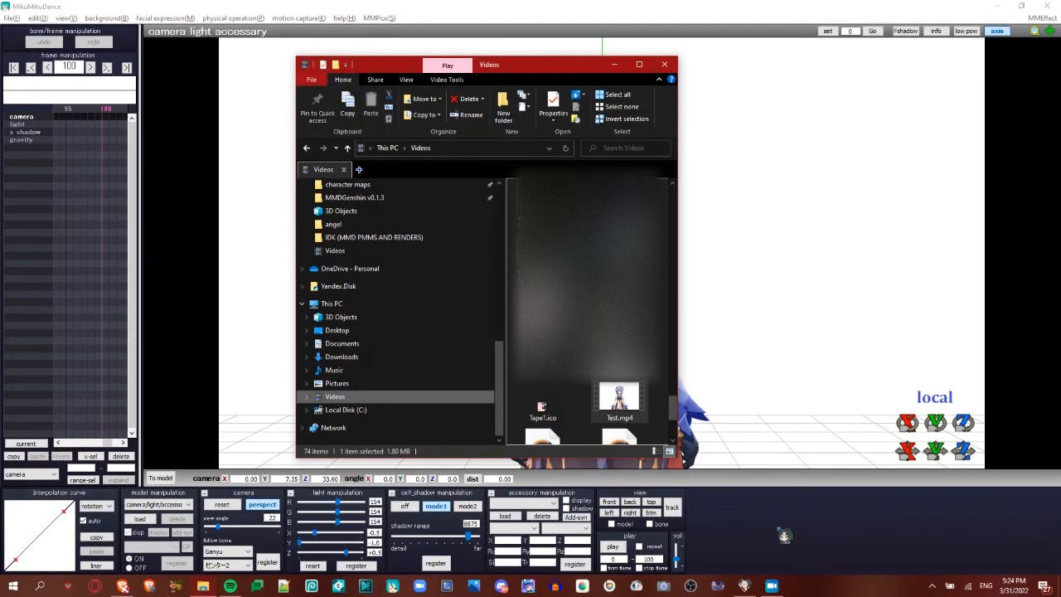
- Return MikuMikuDance to the front with the Ganyu scene visible
click(663, 63)
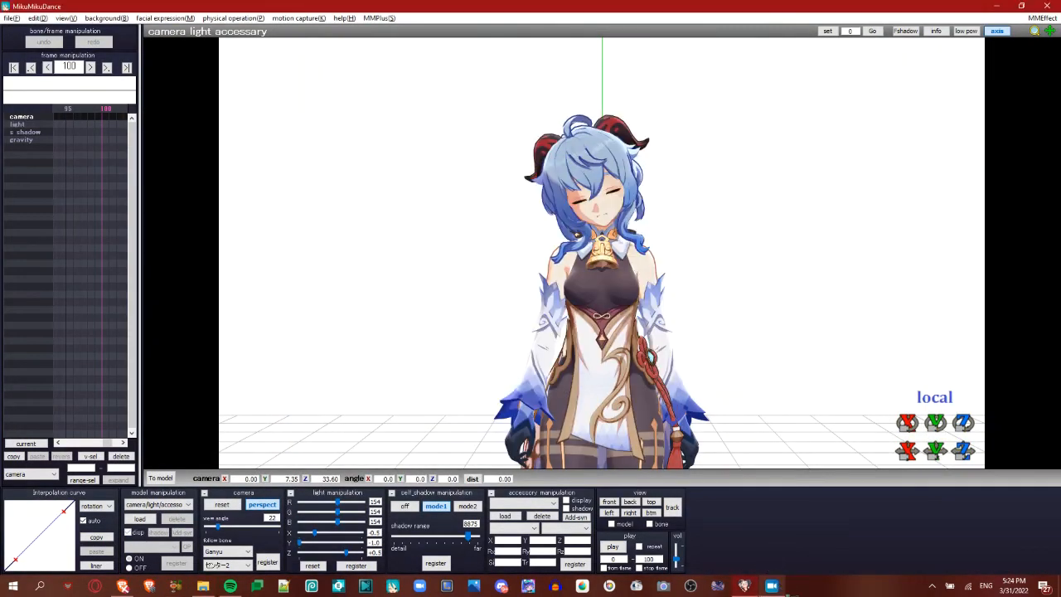
mouse_move(856, 315)
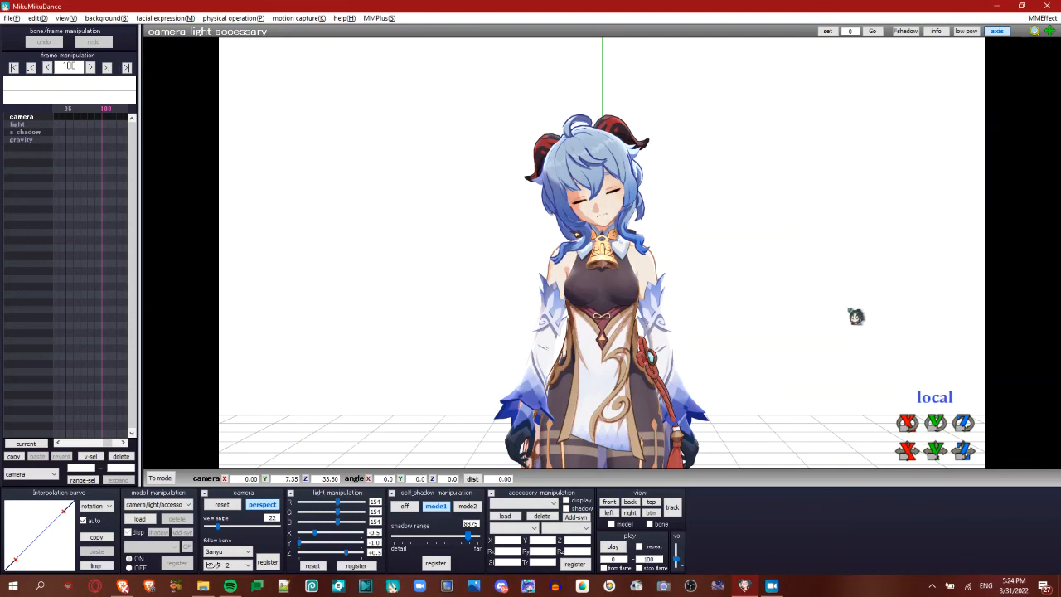
mouse_move(454, 209)
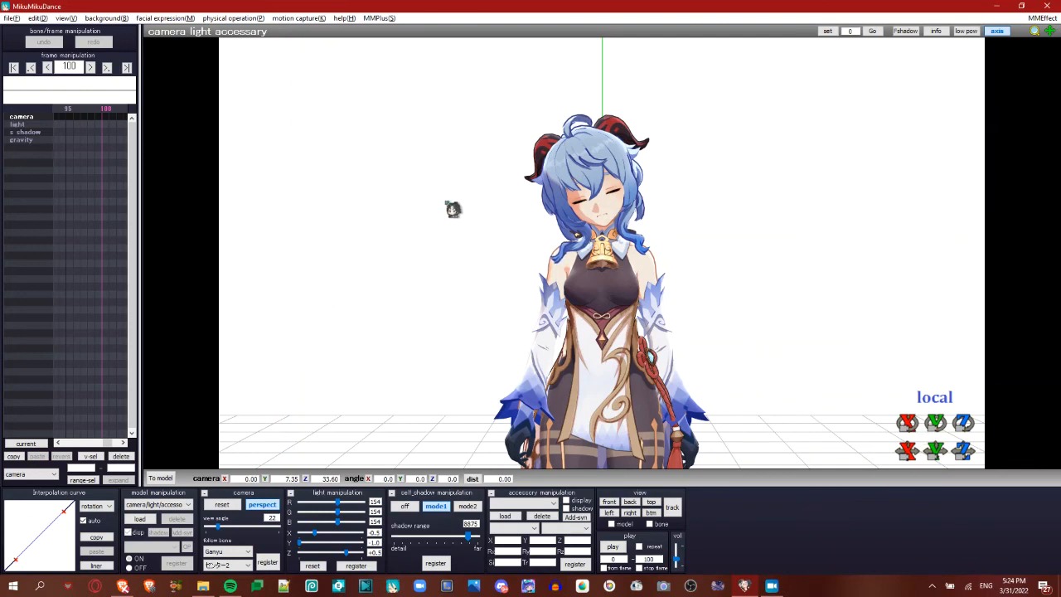